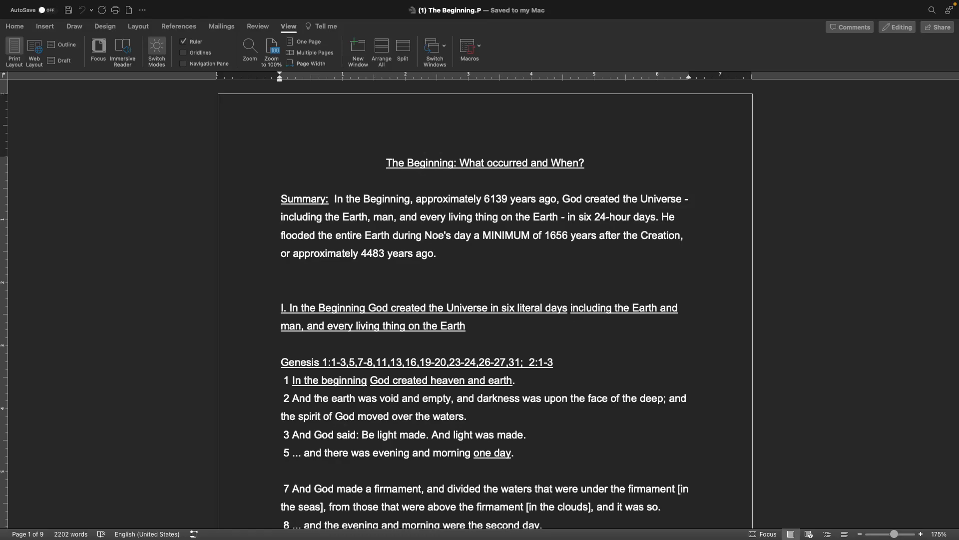
mouse_move(818, 286)
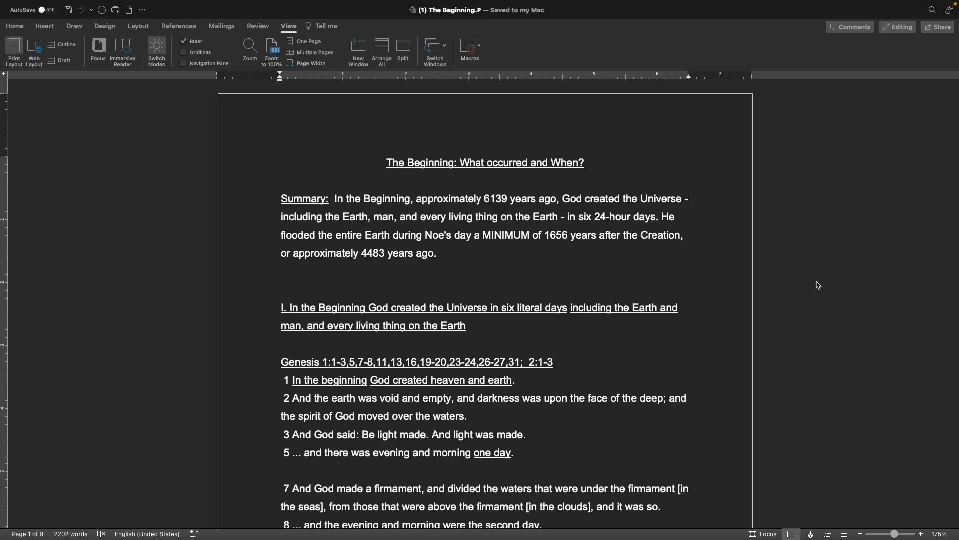
scroll("down", 3)
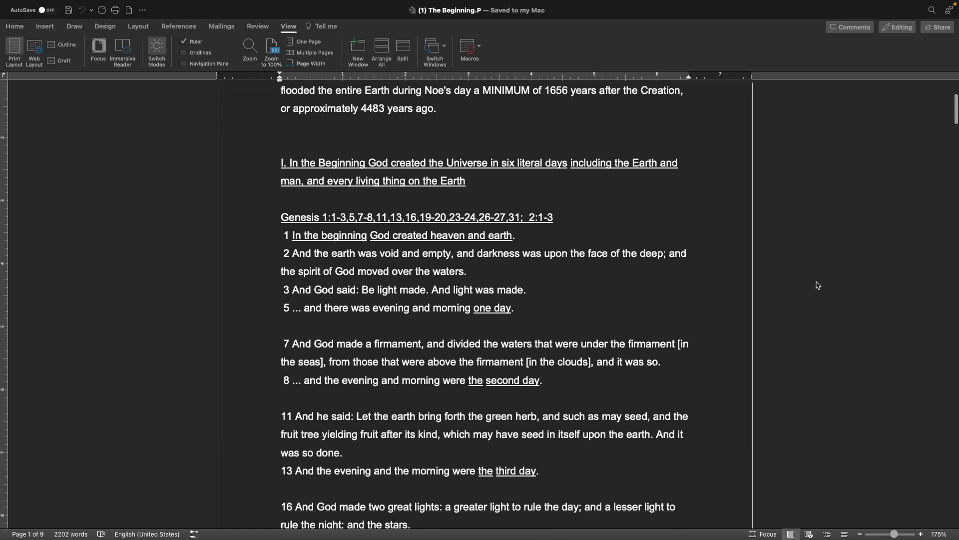
scroll("down", 3)
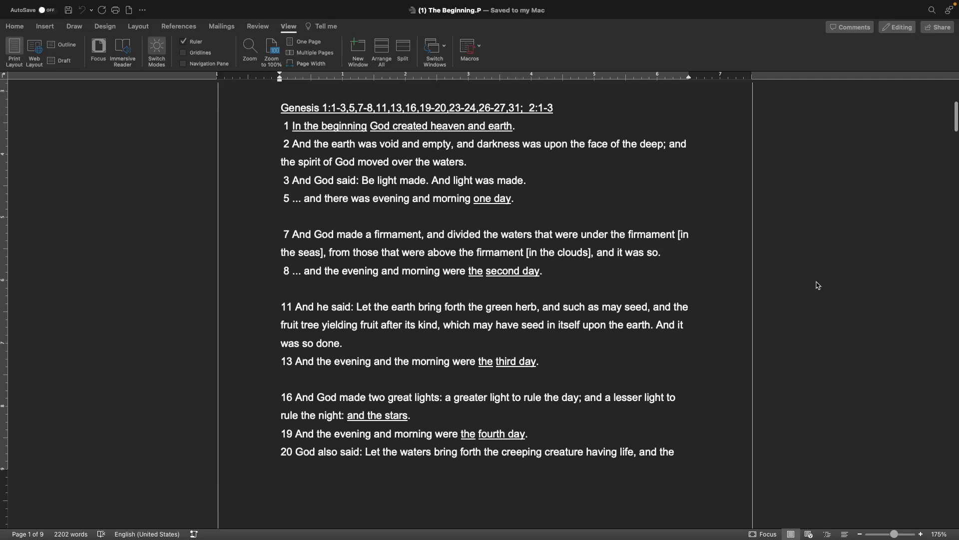
scroll("down", 3)
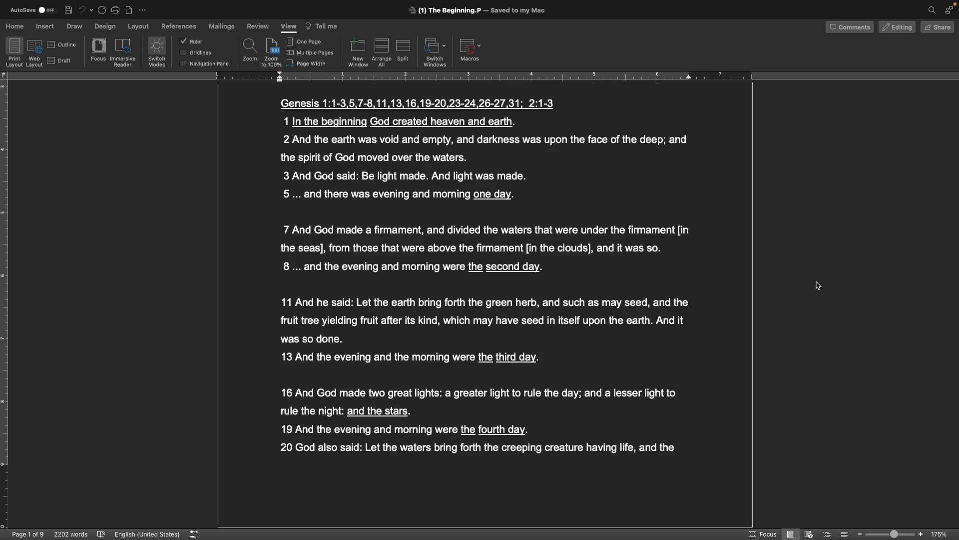
mouse_move(743, 292)
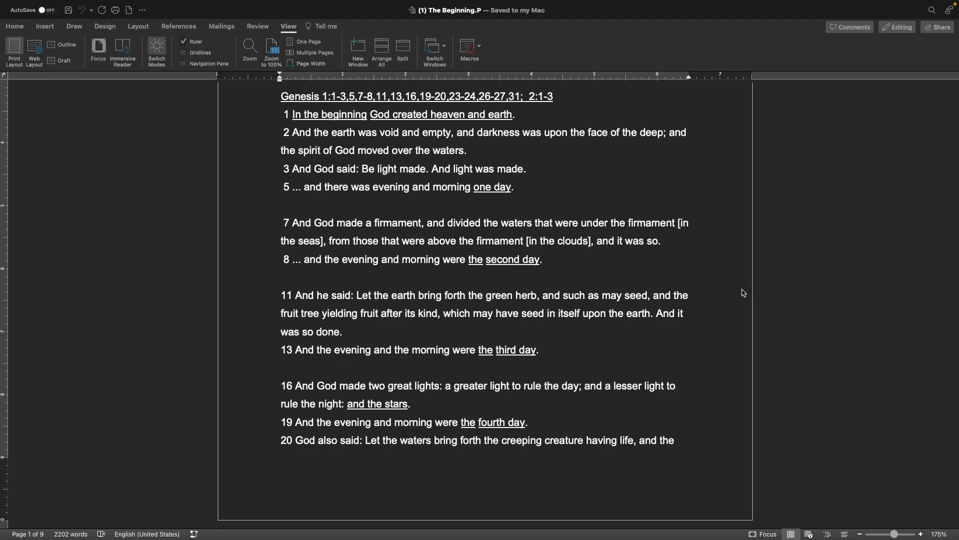
mouse_move(745, 292)
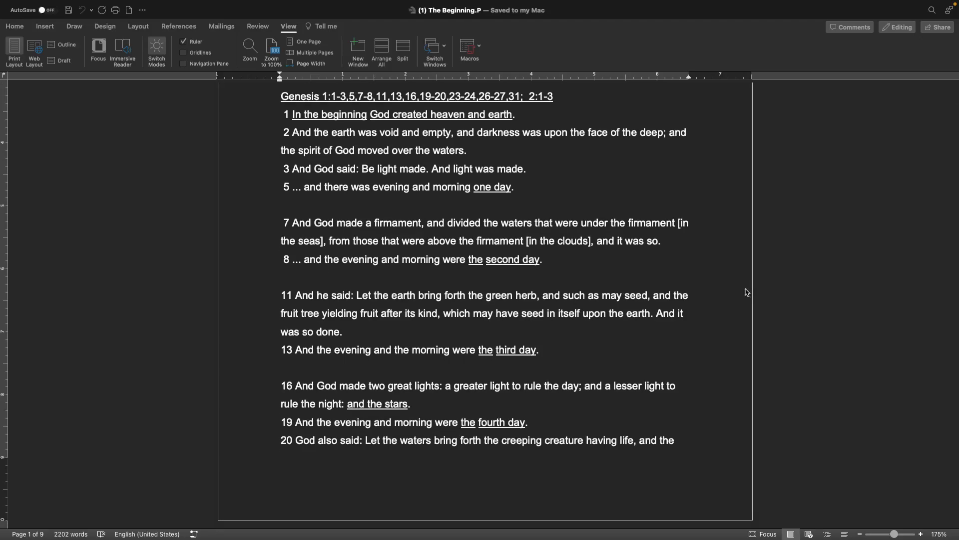
mouse_move(898, 297)
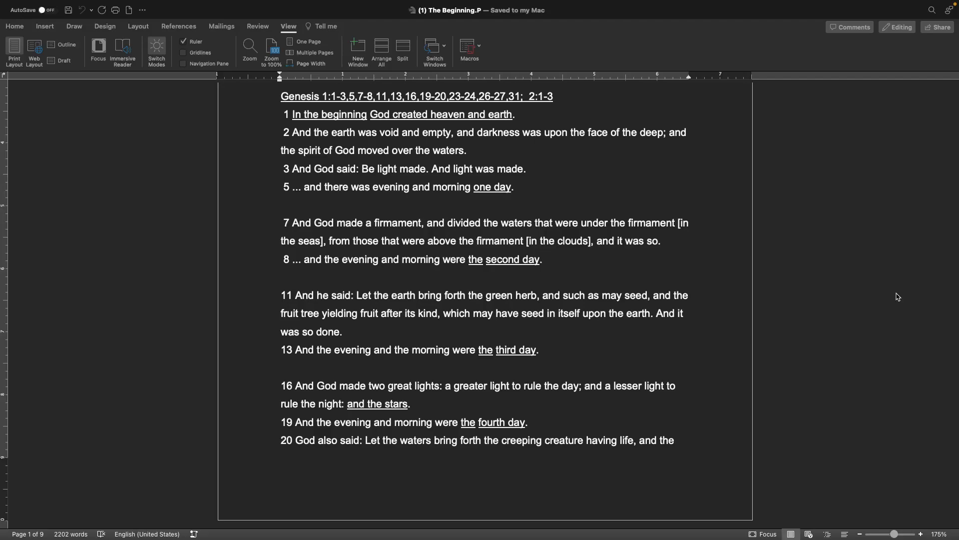
scroll("up", 3)
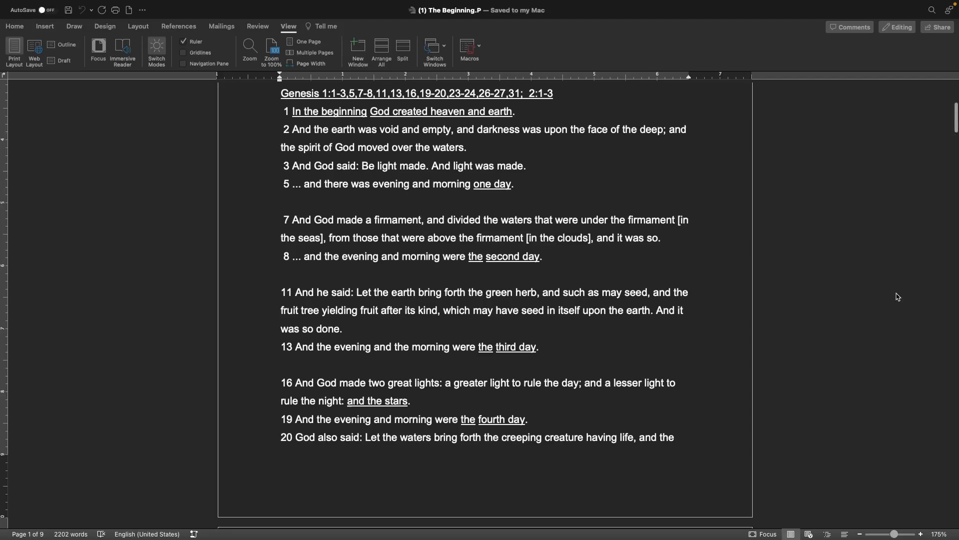
scroll("down", 3)
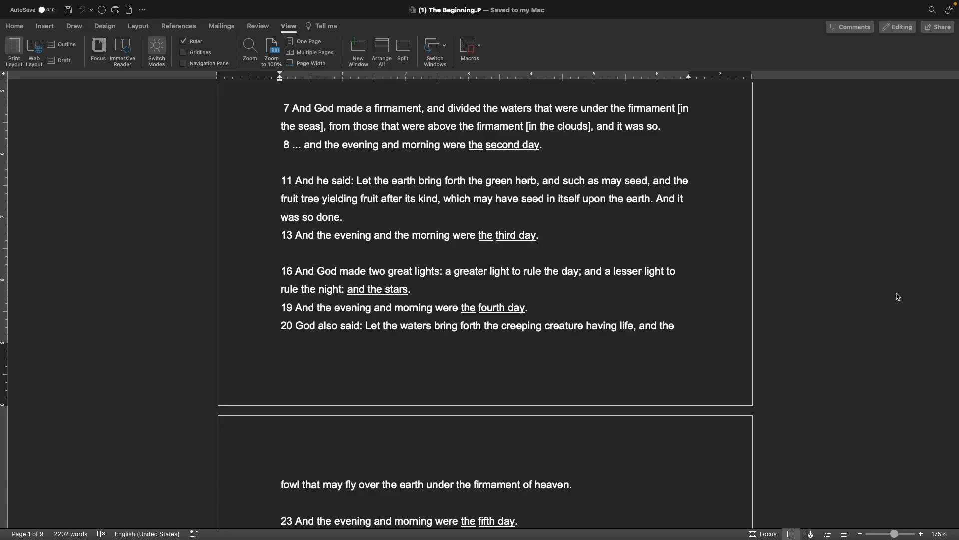
scroll("down", 3)
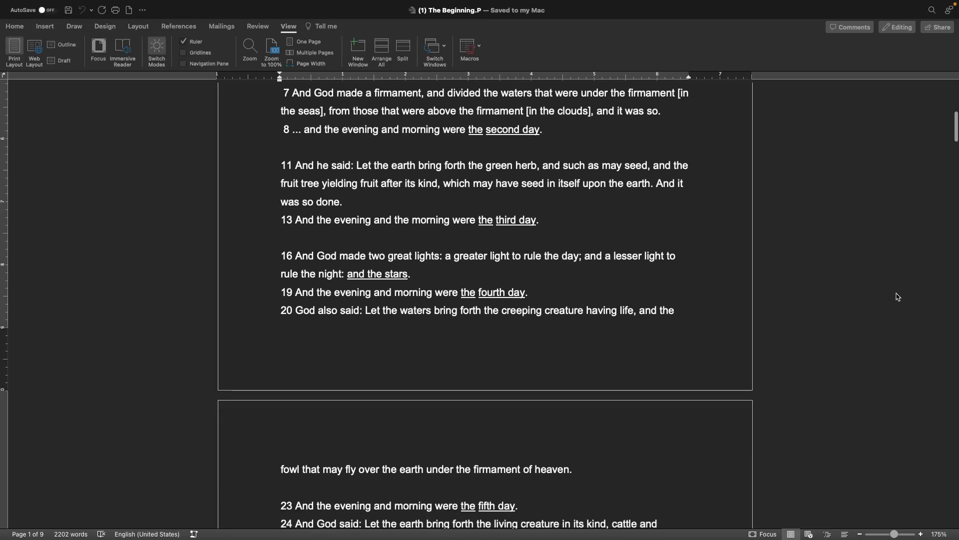
scroll("down", 3)
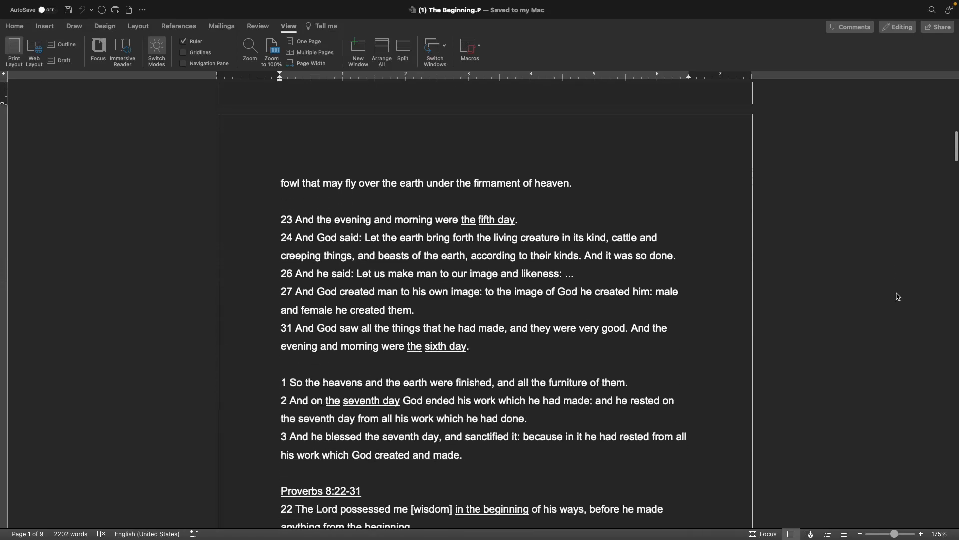
scroll("down", 3)
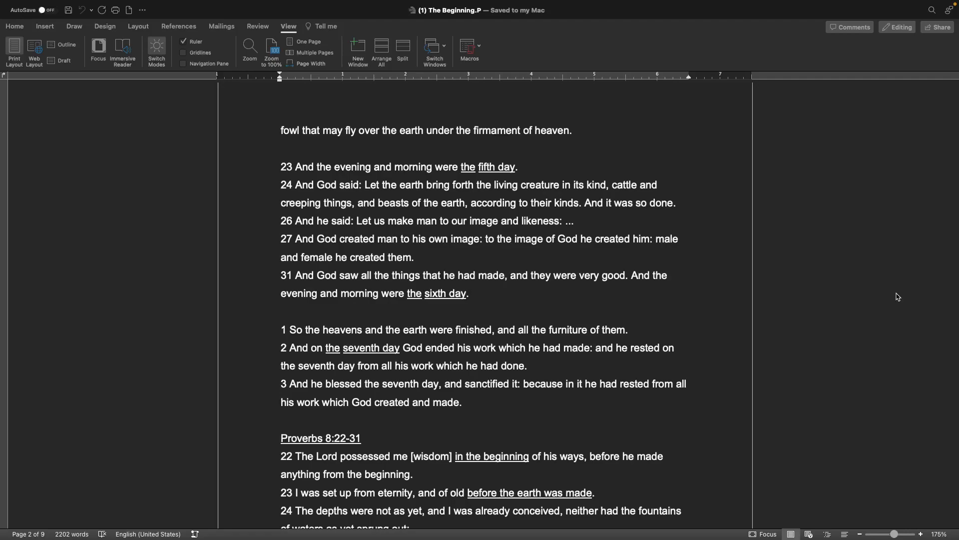
scroll("down", 3)
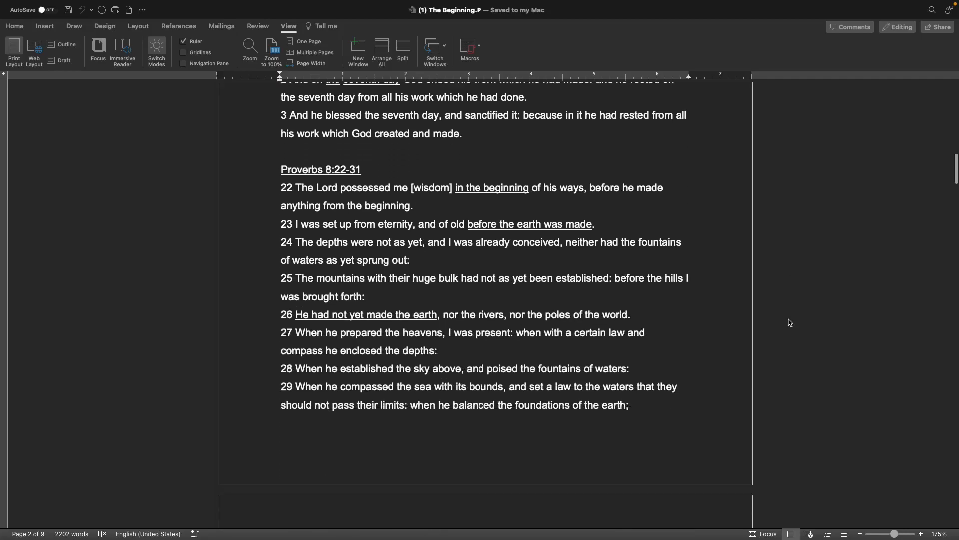
scroll("down", 3)
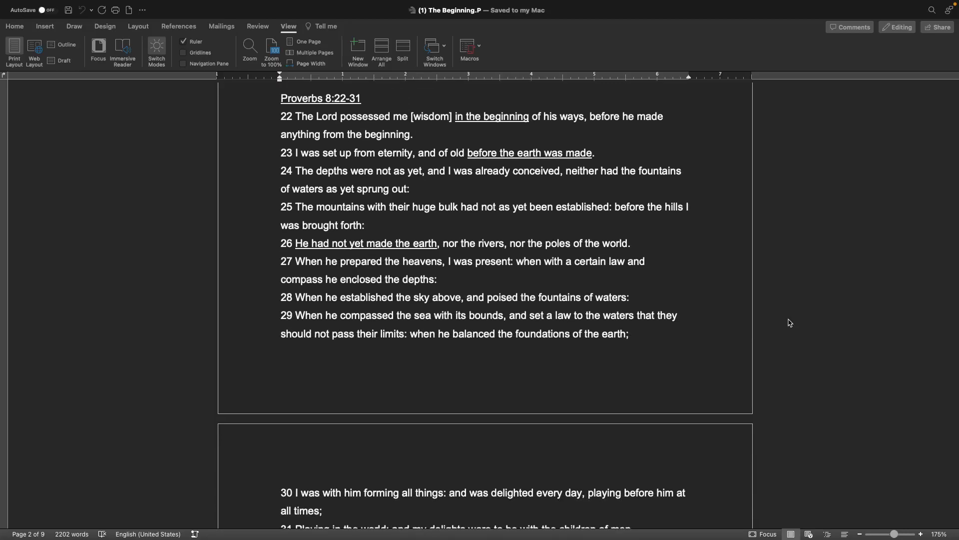
mouse_move(819, 326)
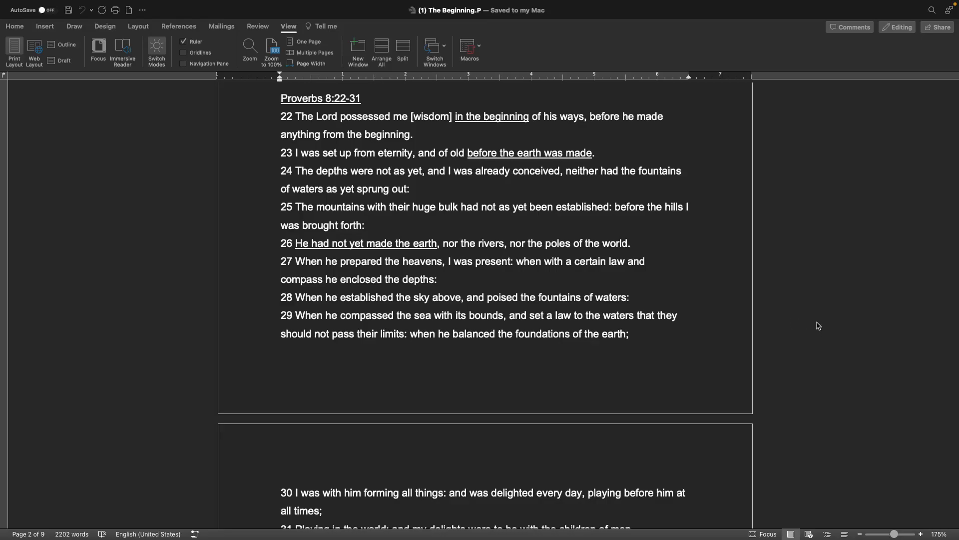
mouse_move(802, 314)
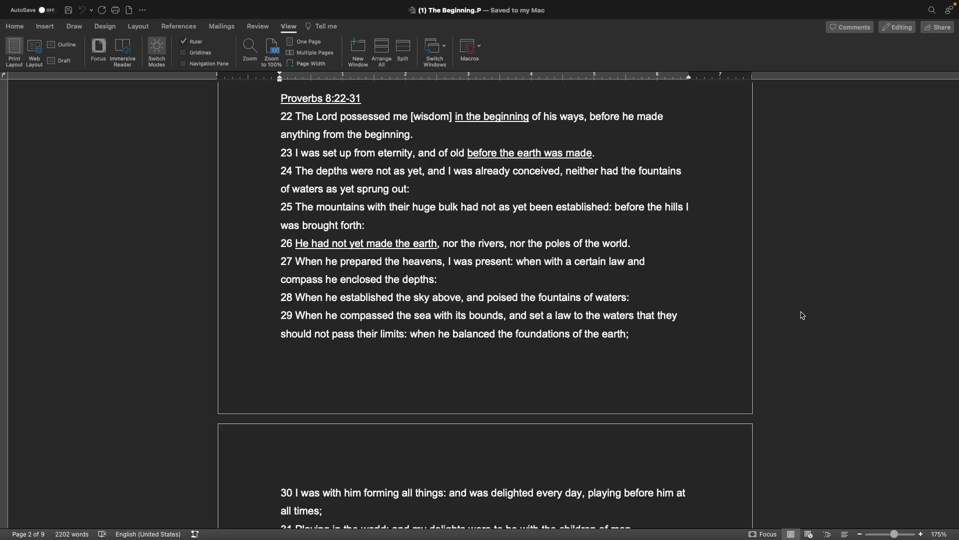
scroll("down", 3)
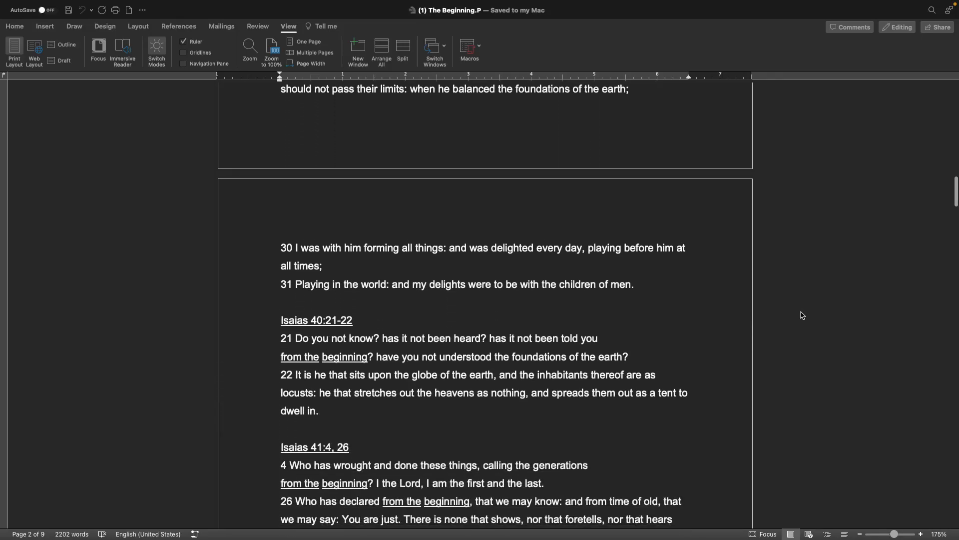
scroll("down", 3)
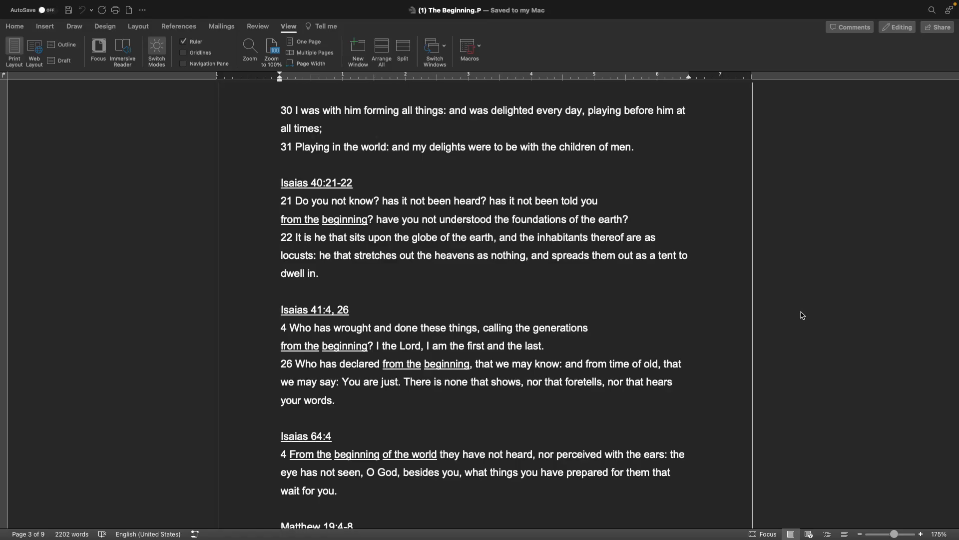
scroll("down", 3)
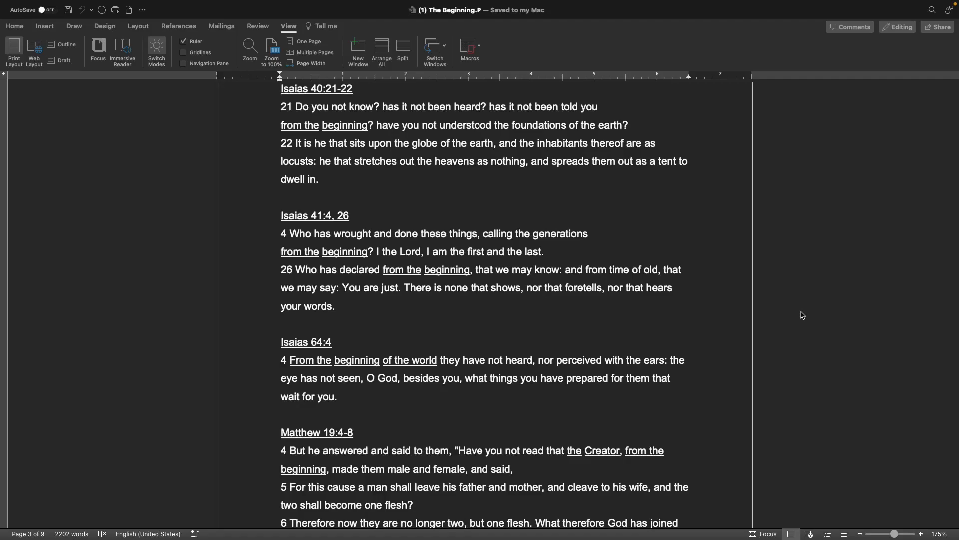
scroll("down", 3)
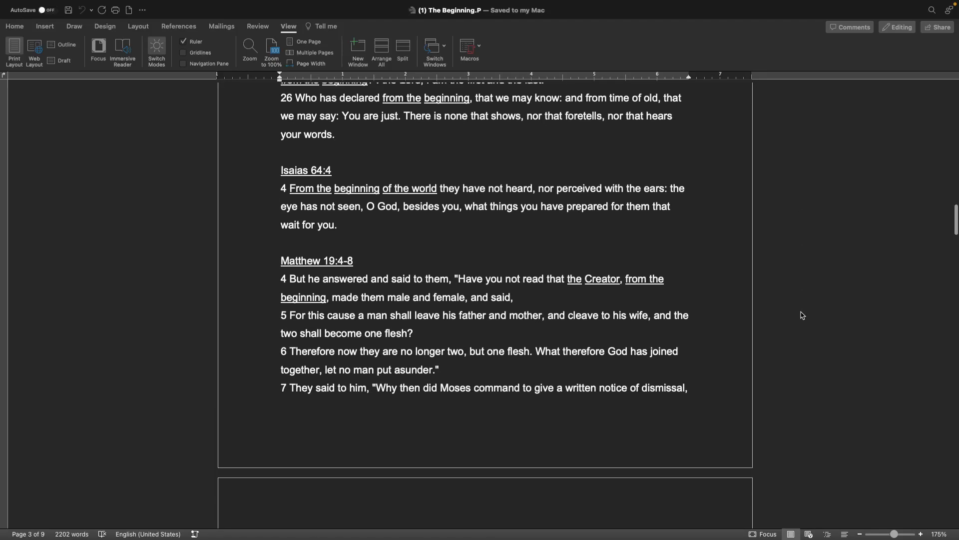
scroll("down", 3)
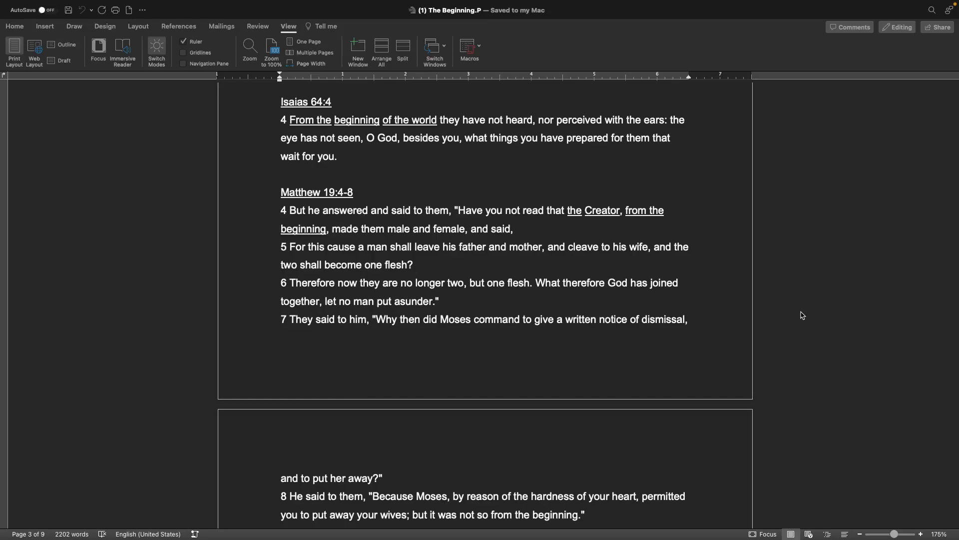
scroll("down", 3)
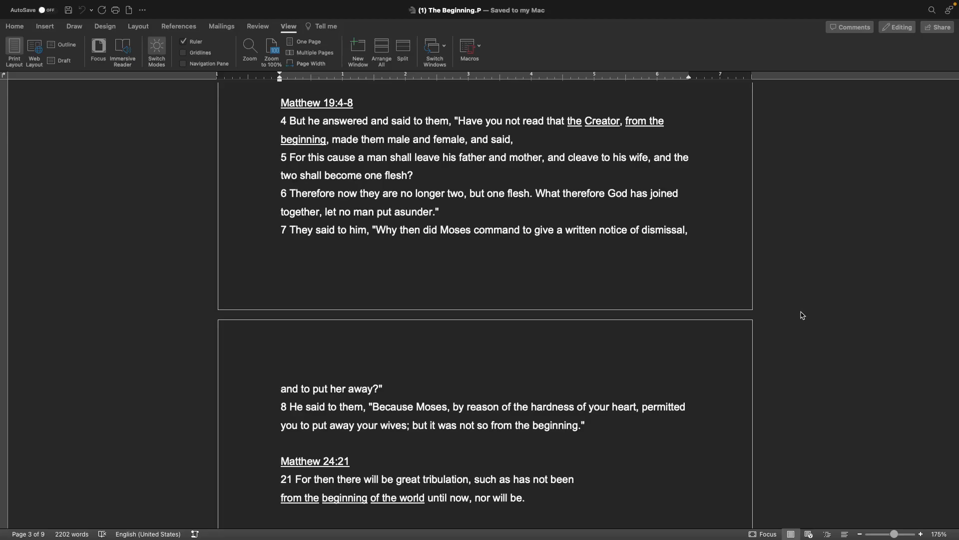
mouse_move(729, 347)
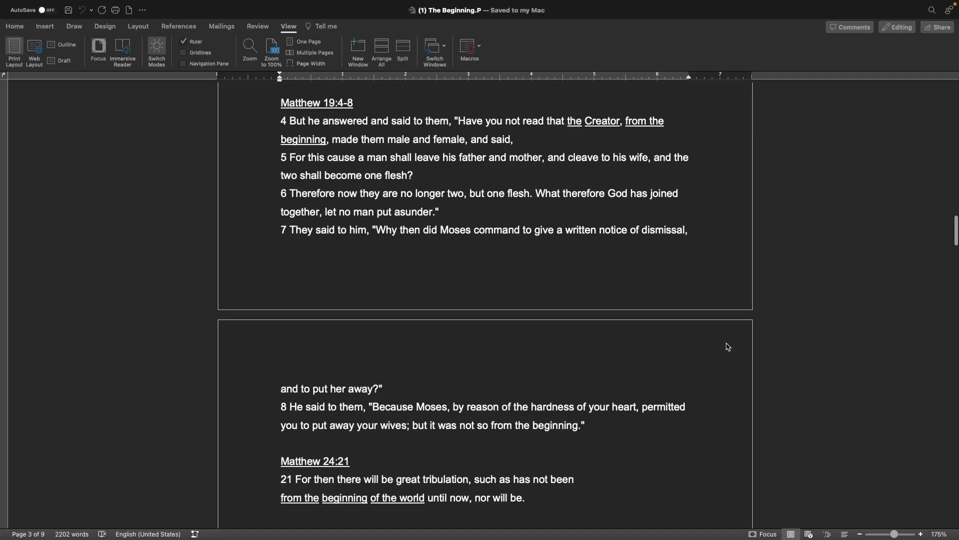
scroll("down", 3)
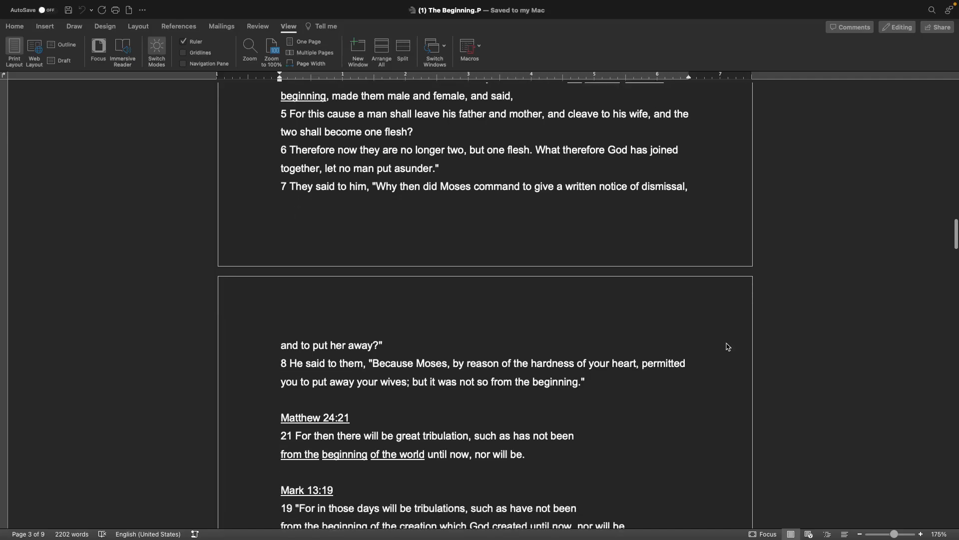
scroll("down", 3)
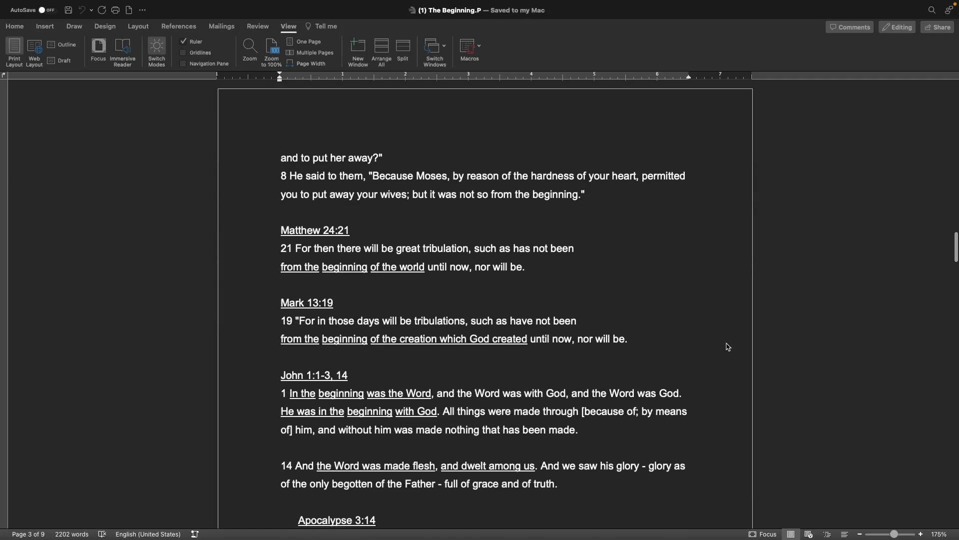
scroll("down", 3)
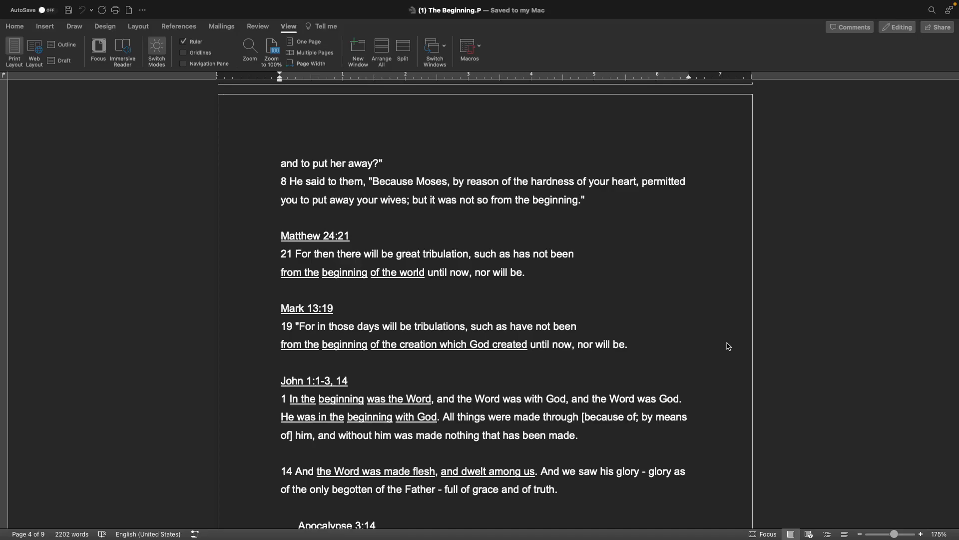
mouse_move(534, 301)
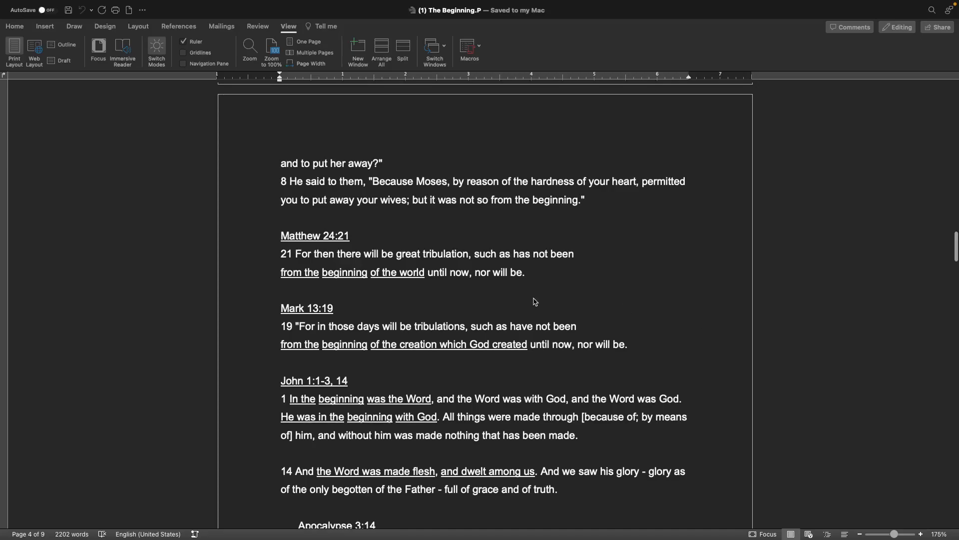
scroll("up", 3)
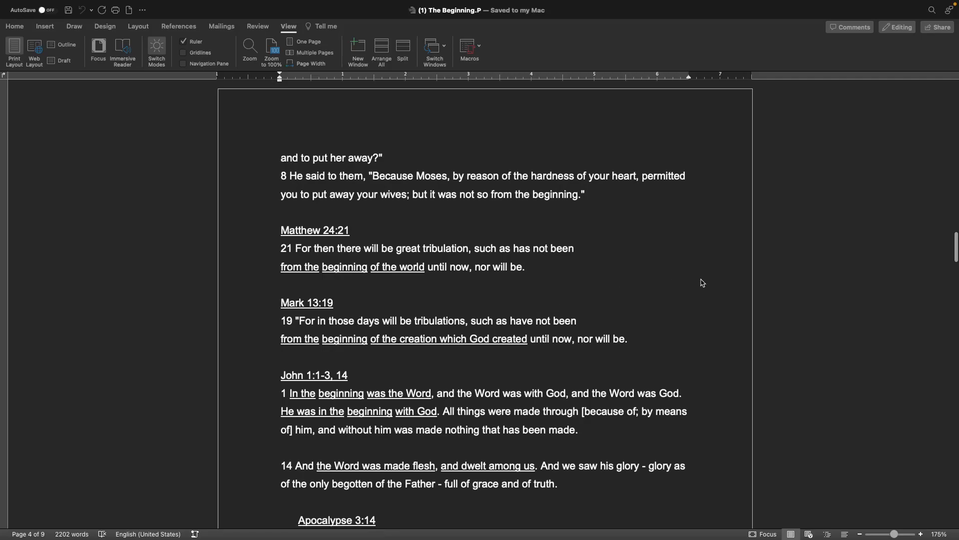
mouse_move(825, 326)
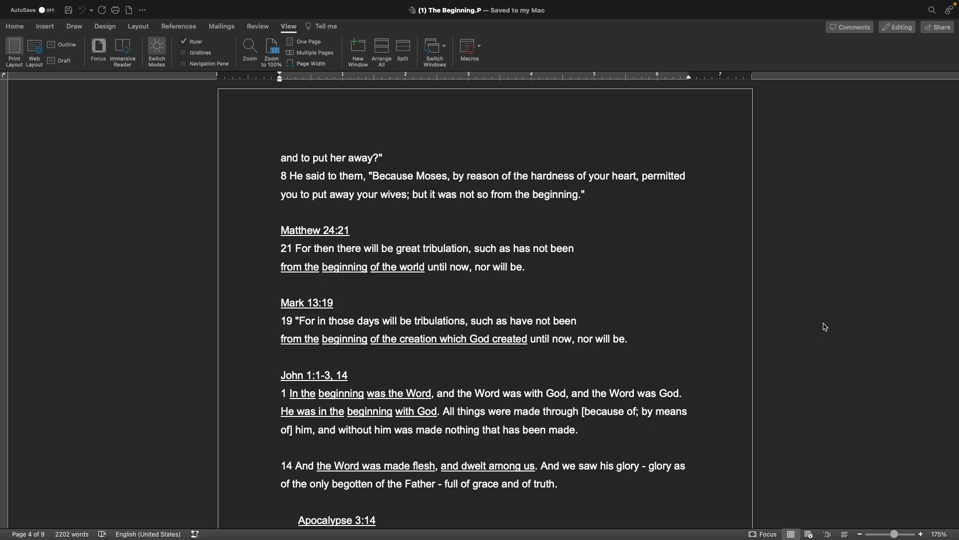
mouse_move(617, 292)
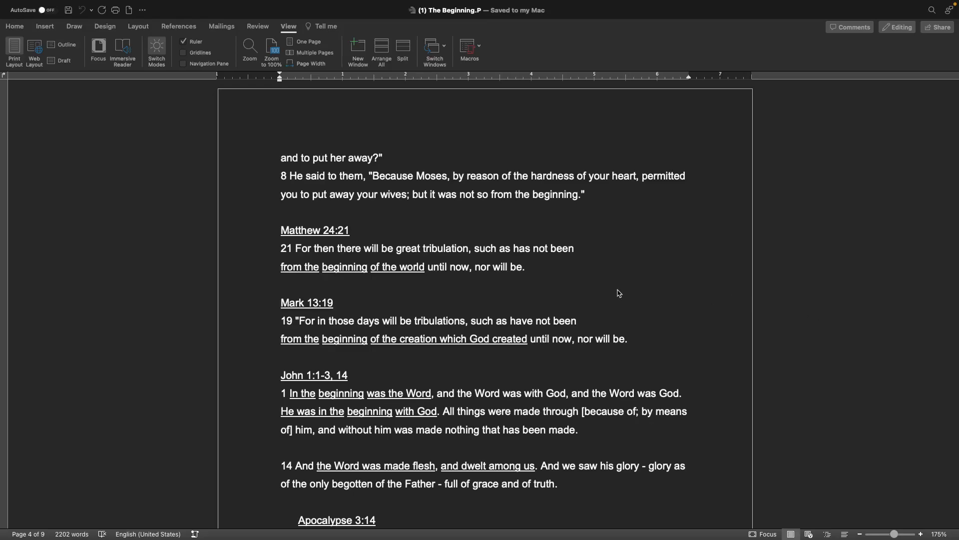
scroll("down", 3)
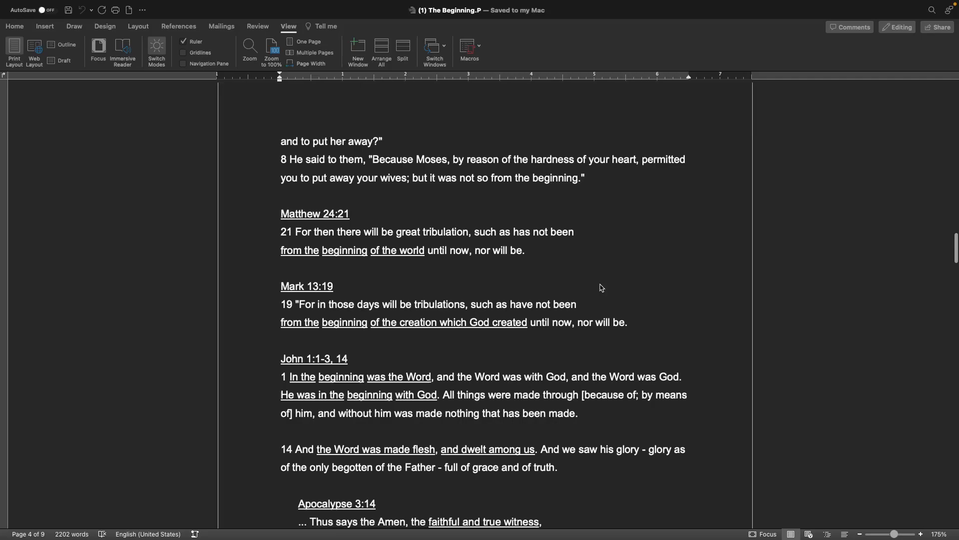
scroll("down", 3)
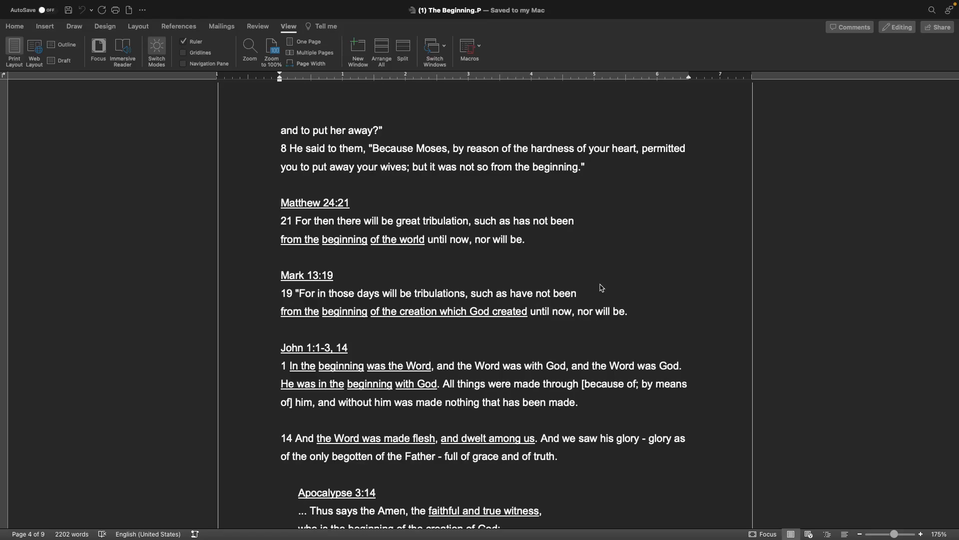
mouse_move(668, 285)
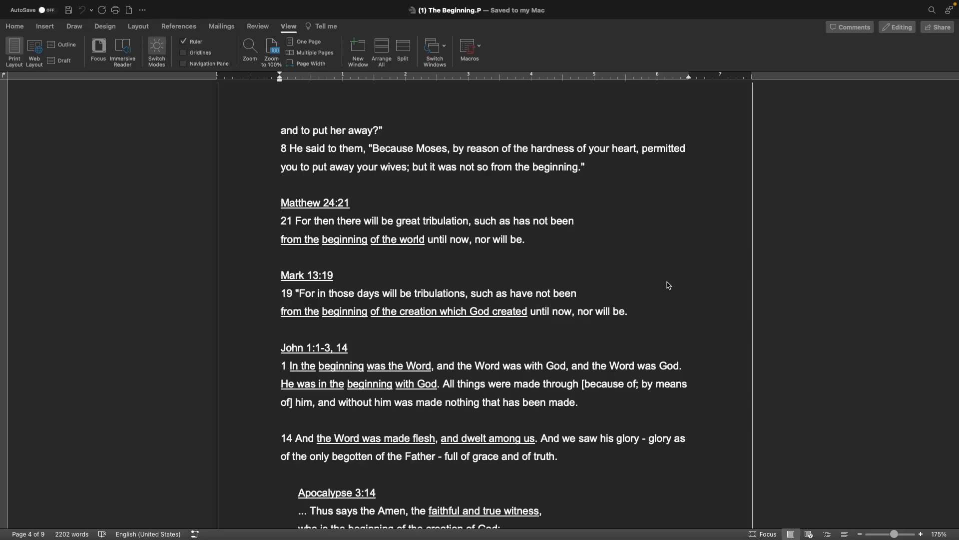
scroll("down", 3)
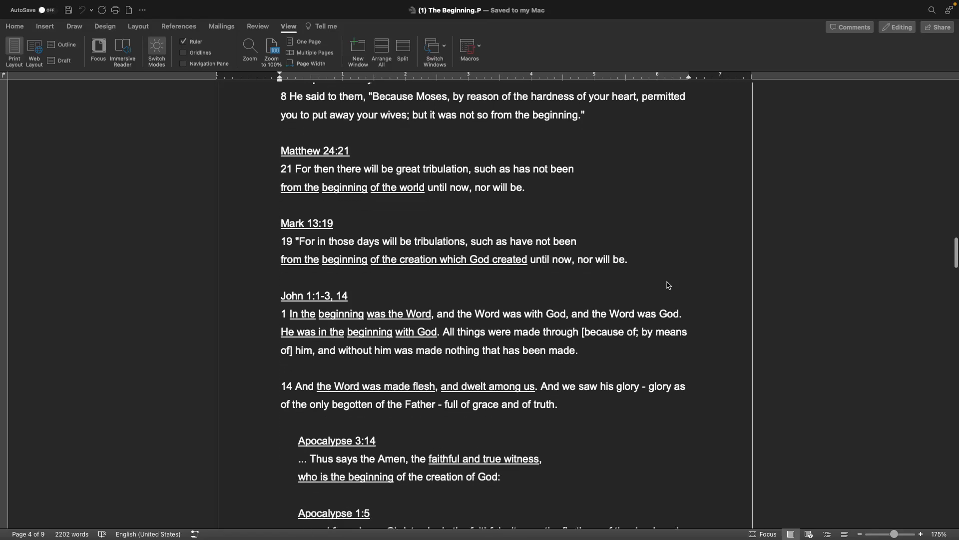
scroll("down", 3)
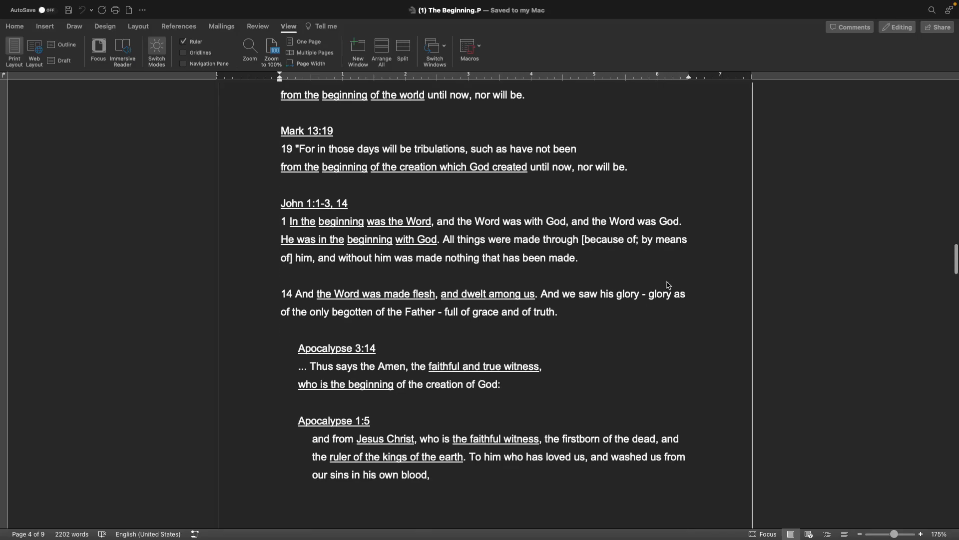
scroll("down", 3)
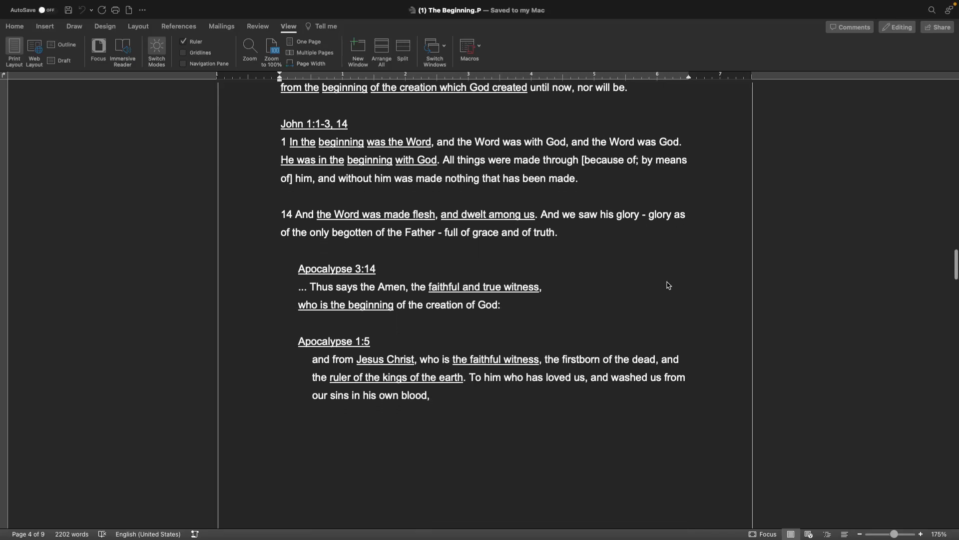
scroll("down", 3)
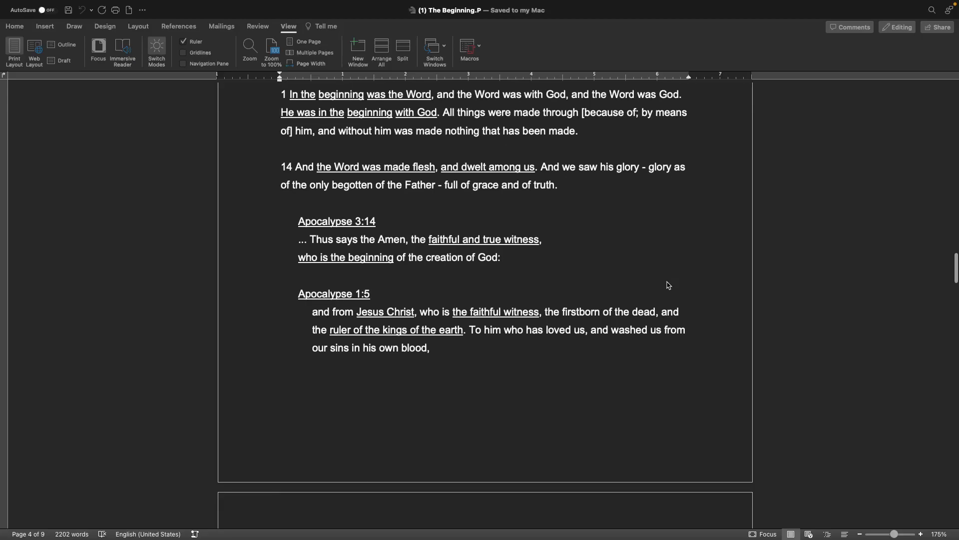
scroll("down", 3)
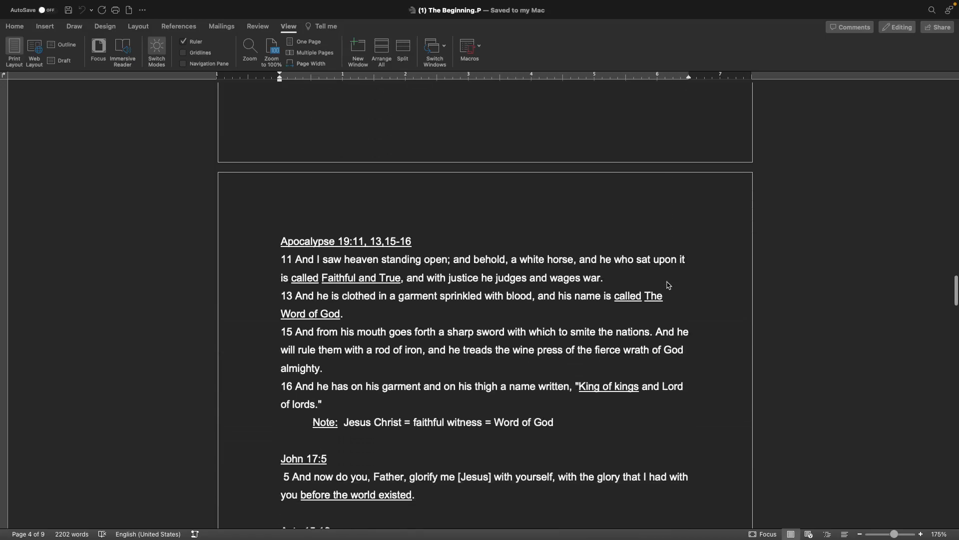
scroll("down", 3)
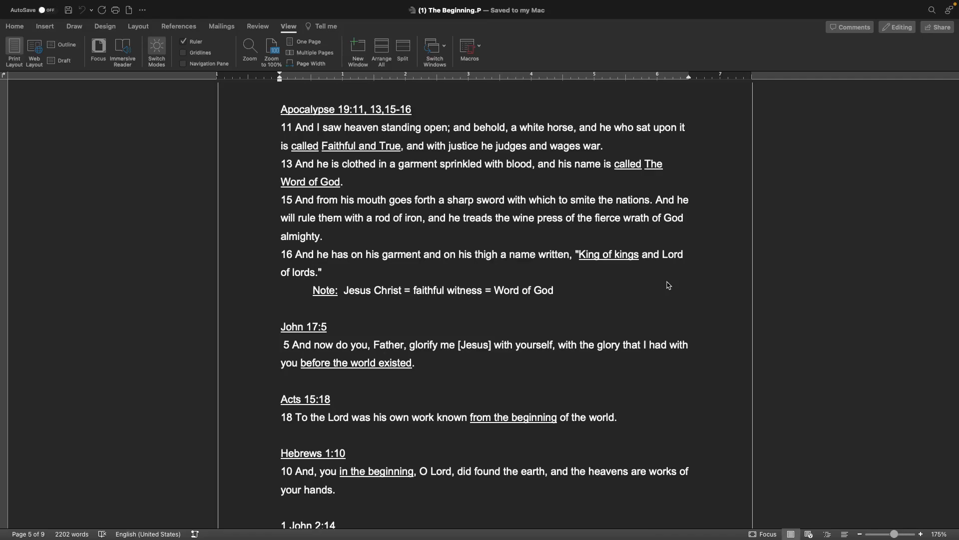
mouse_move(550, 314)
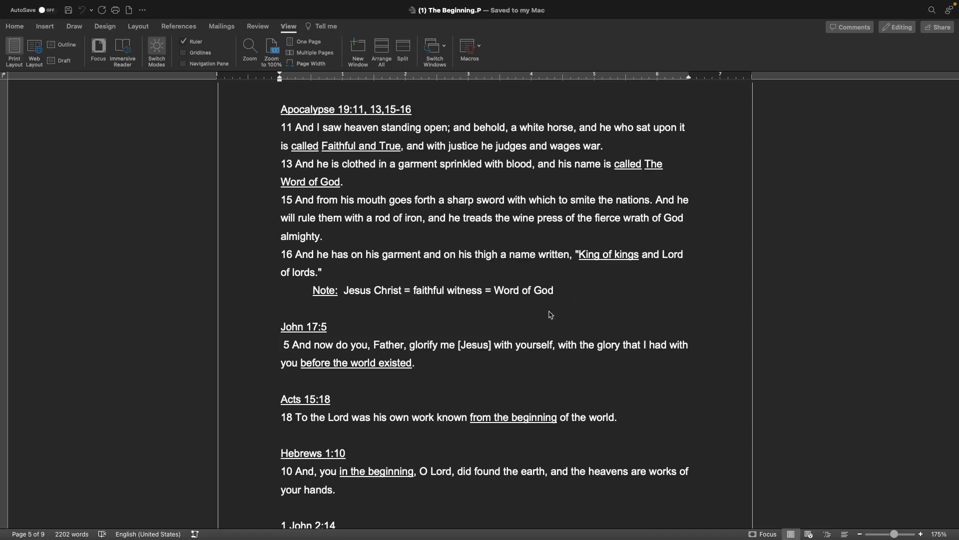
mouse_move(582, 317)
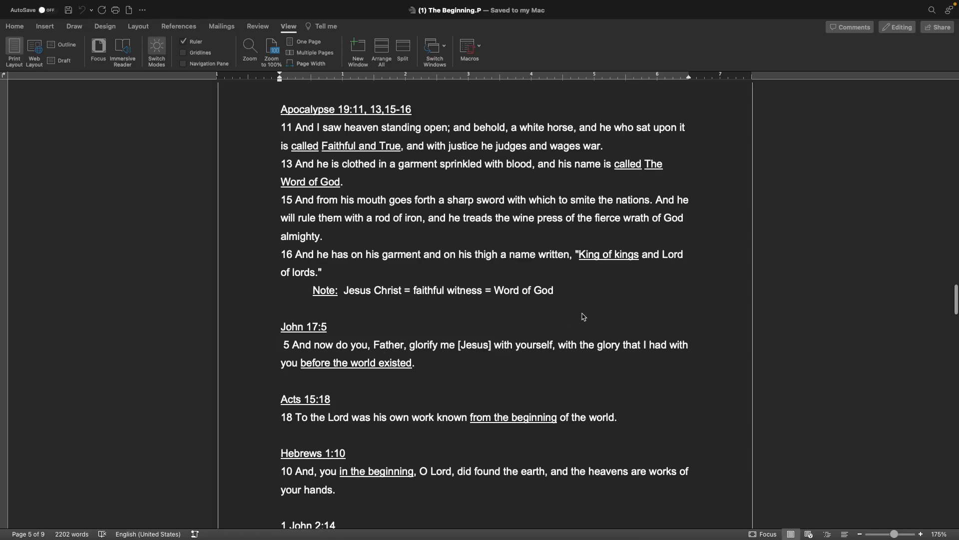
scroll("down", 3)
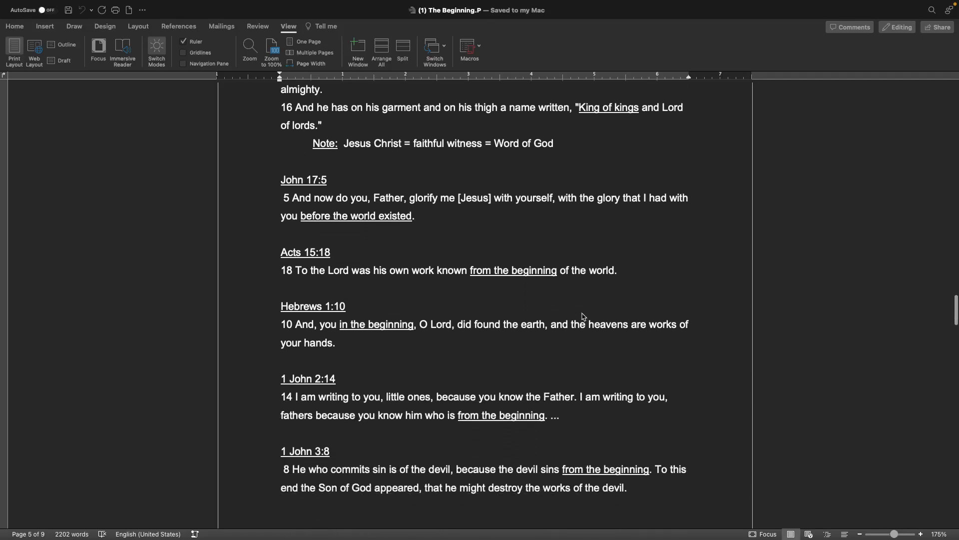
scroll("down", 3)
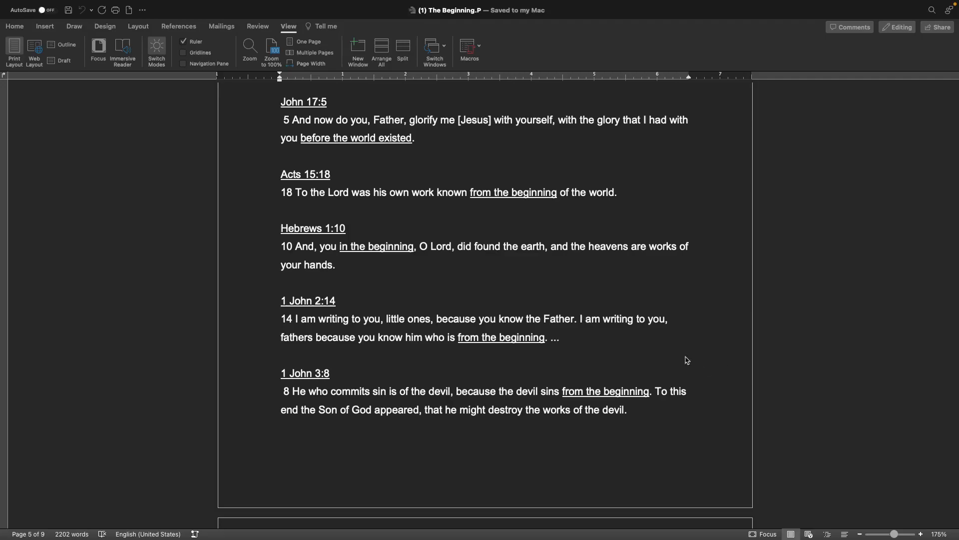
scroll("down", 3)
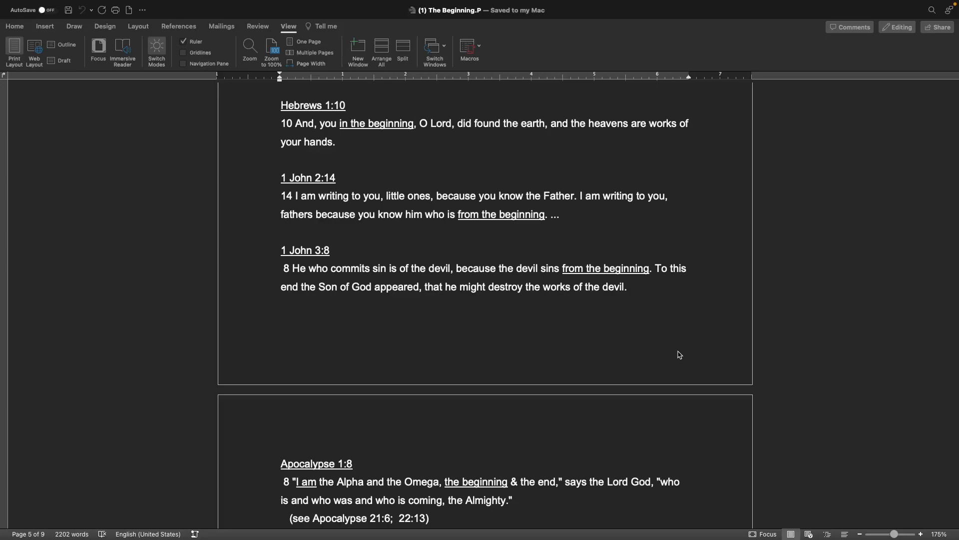
scroll("down", 3)
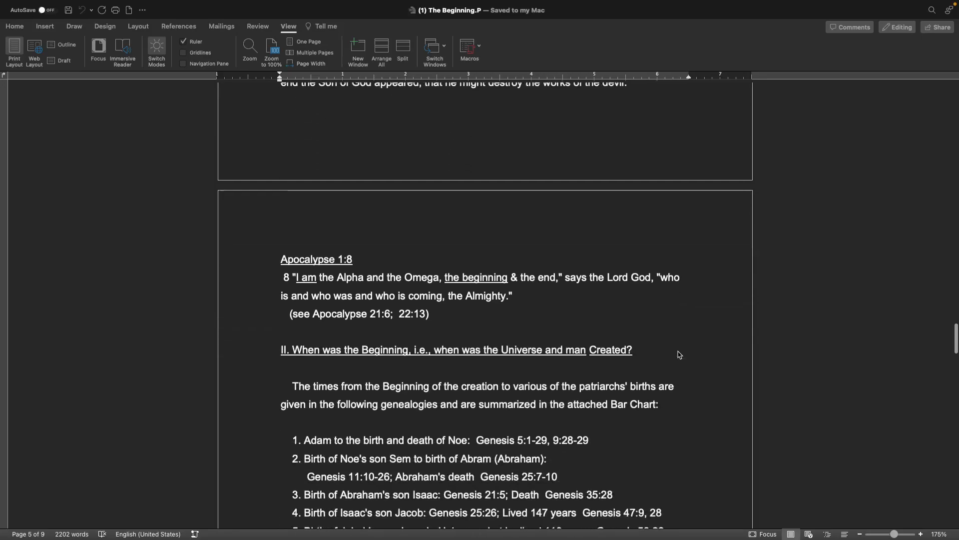
scroll("down", 3)
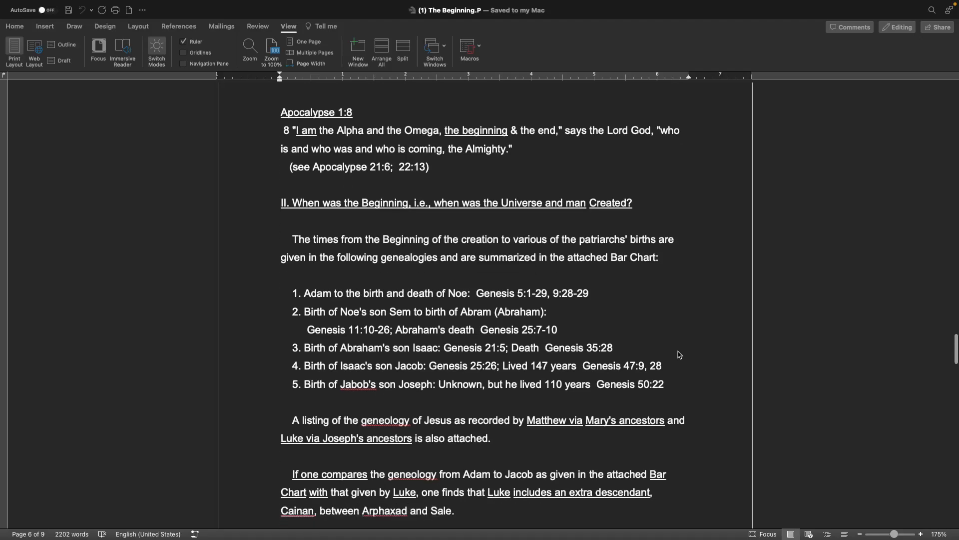
scroll("down", 3)
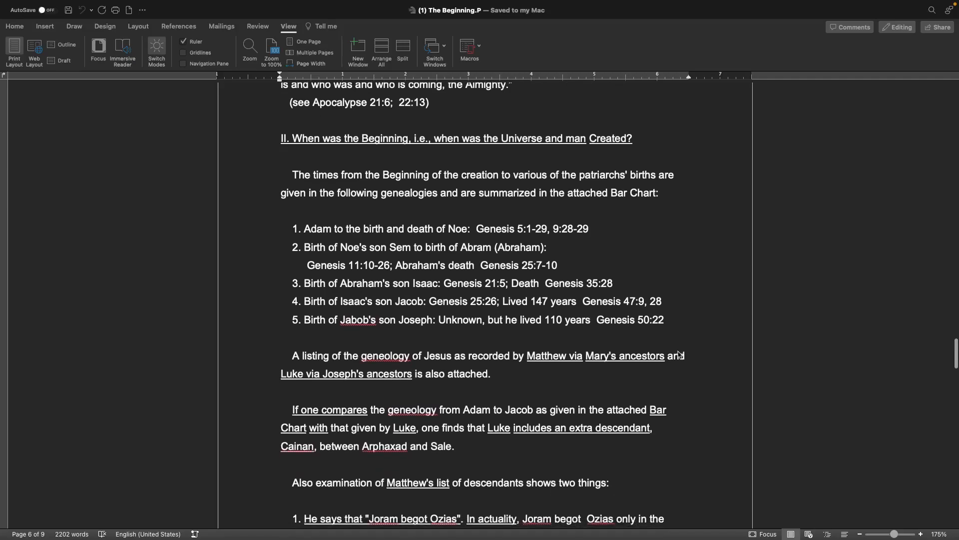
scroll("down", 3)
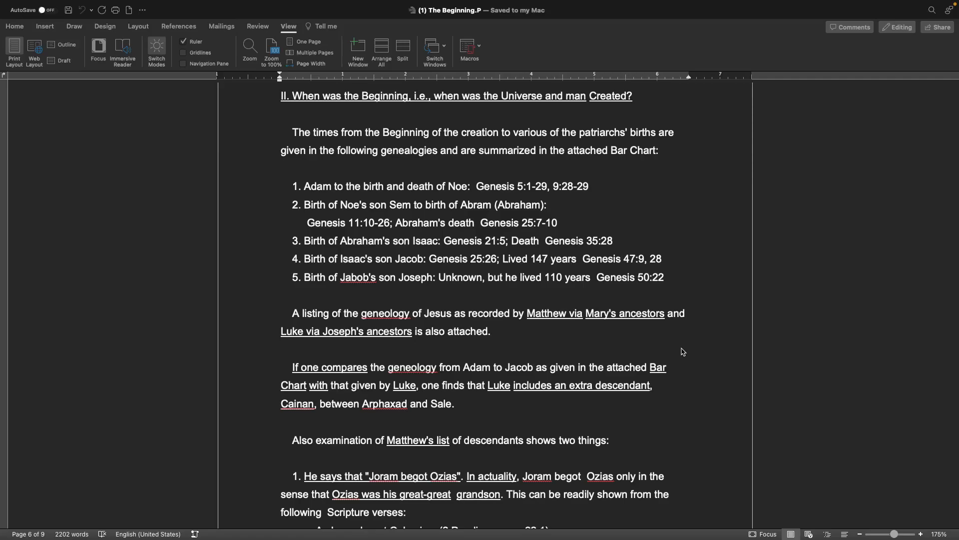
mouse_move(543, 259)
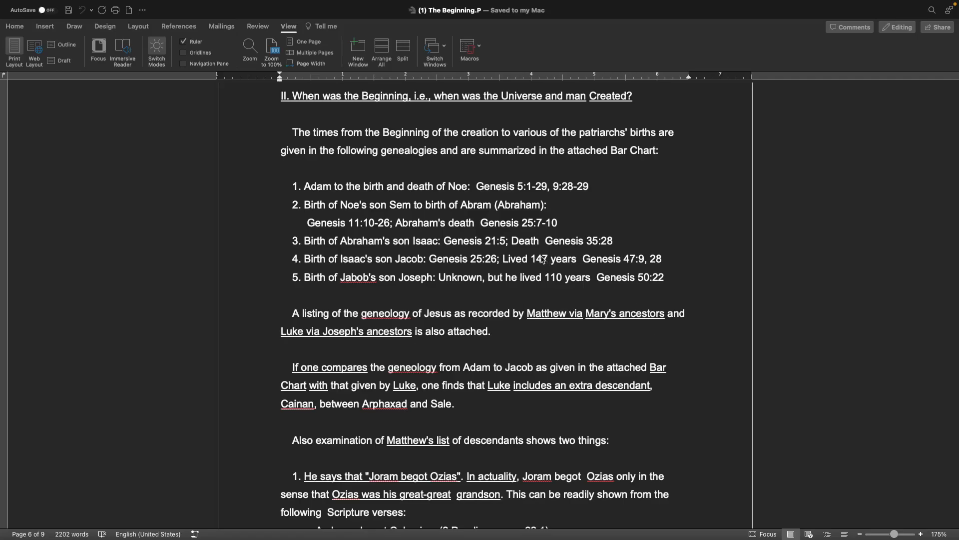
mouse_move(496, 210)
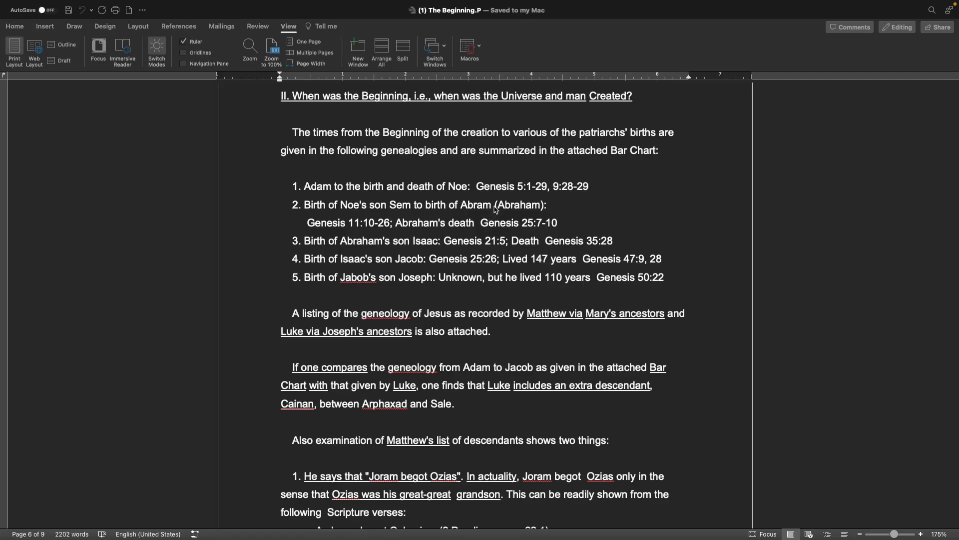
mouse_move(525, 196)
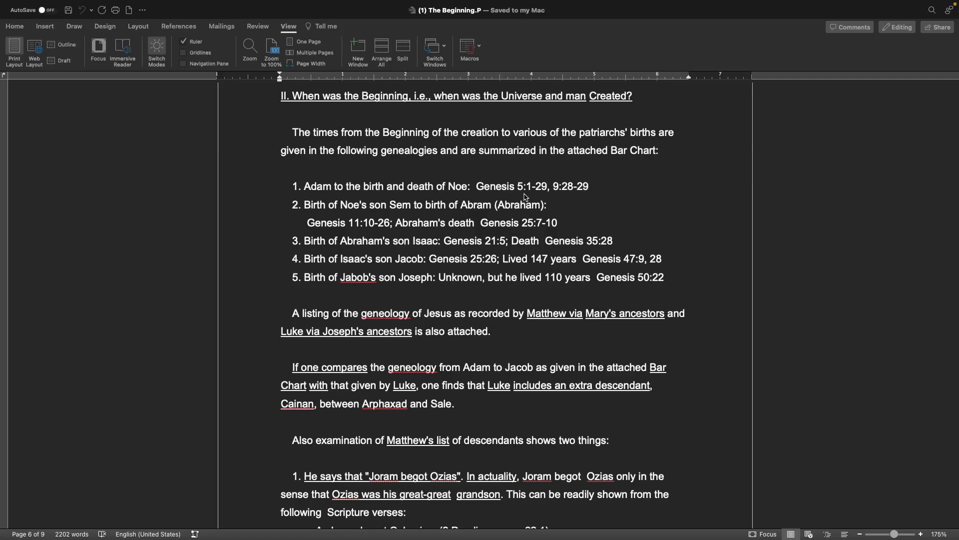
mouse_move(602, 208)
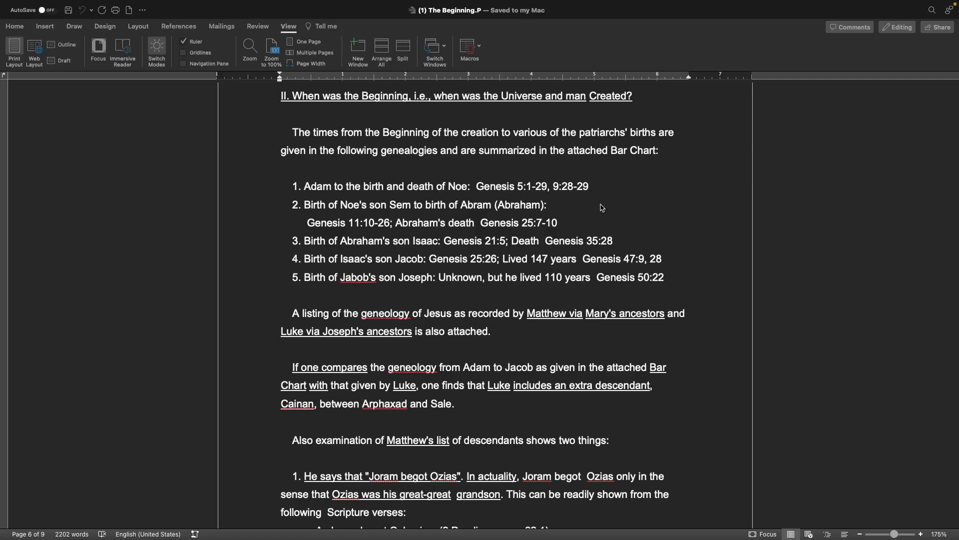
mouse_move(336, 213)
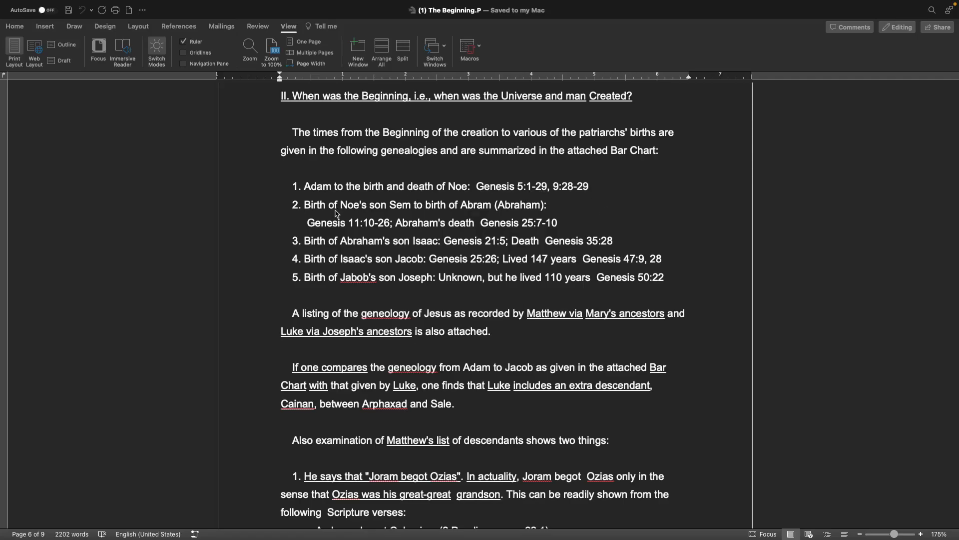
mouse_move(449, 217)
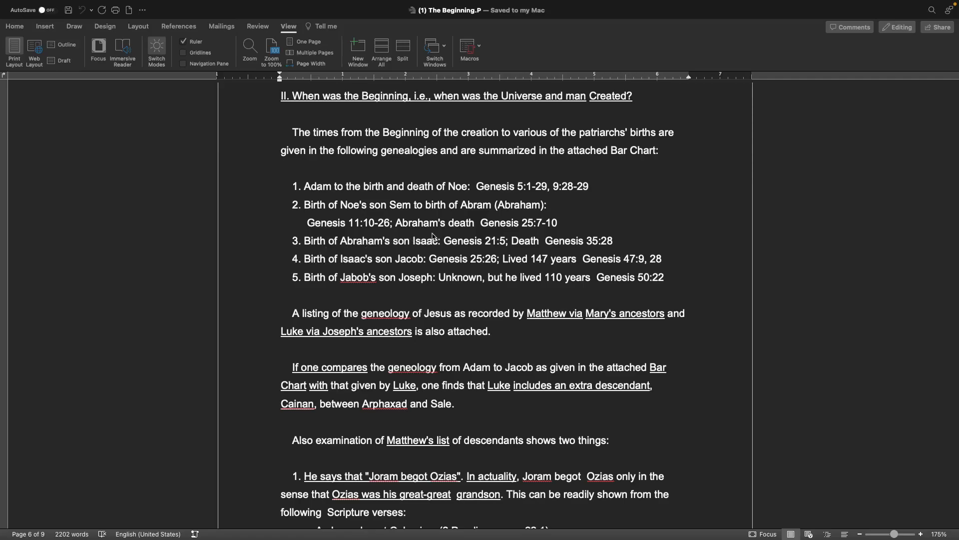
mouse_move(531, 249)
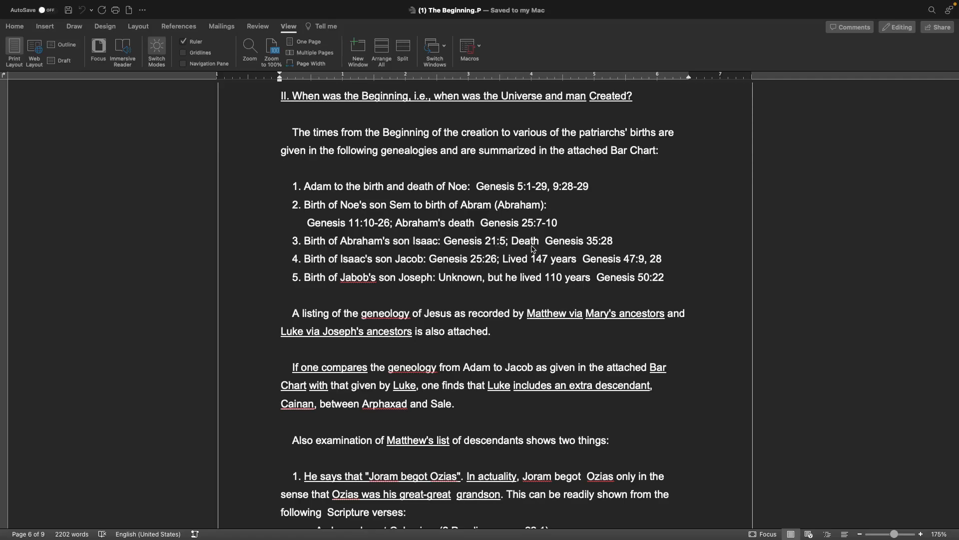
mouse_move(395, 271)
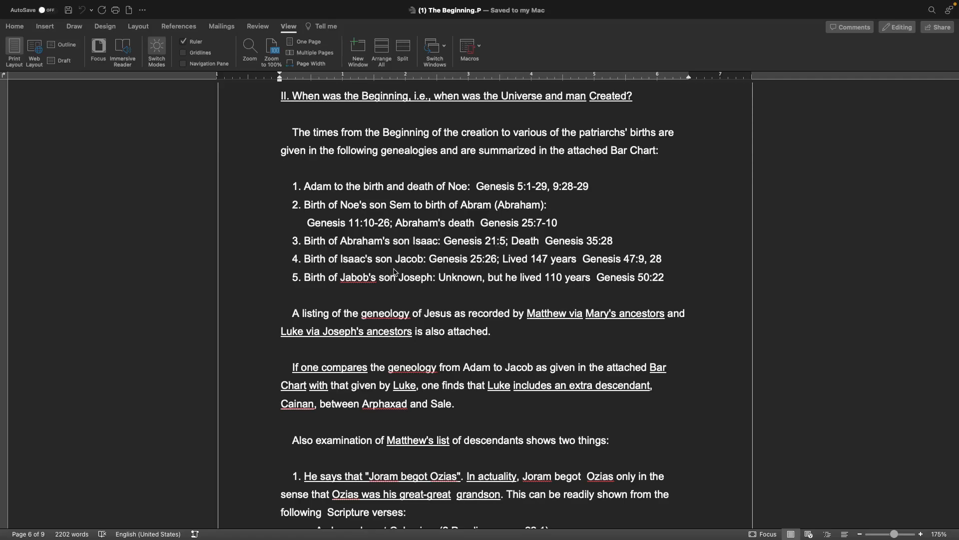
mouse_move(518, 262)
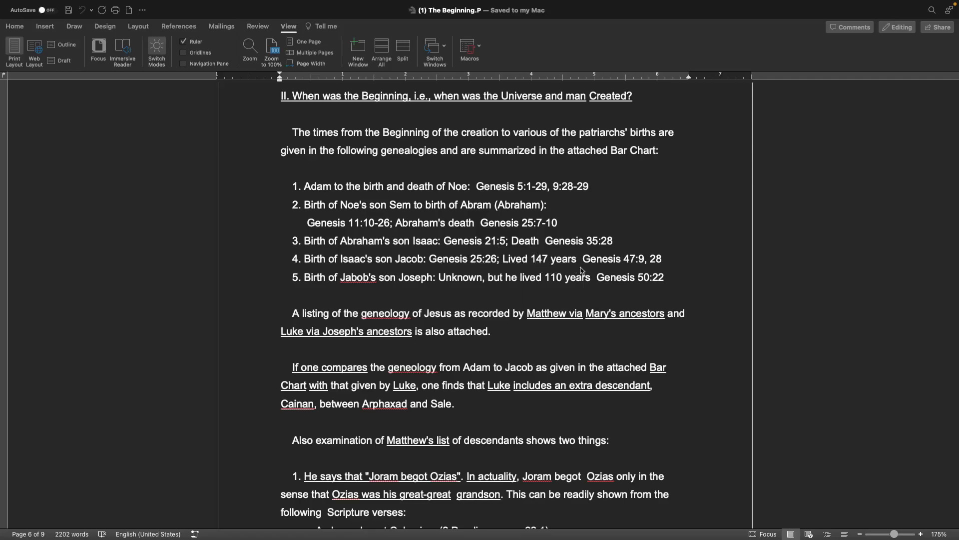
mouse_move(610, 274)
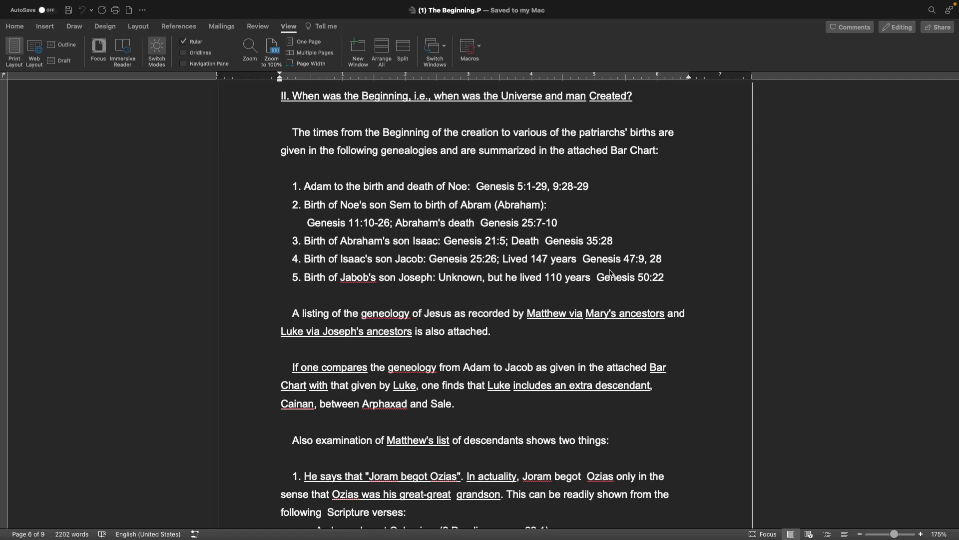
mouse_move(369, 296)
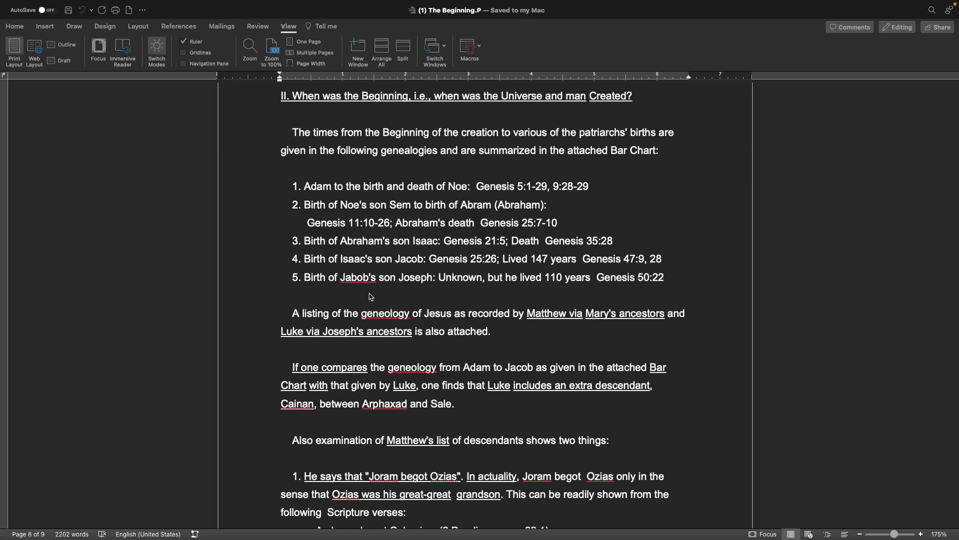
mouse_move(463, 291)
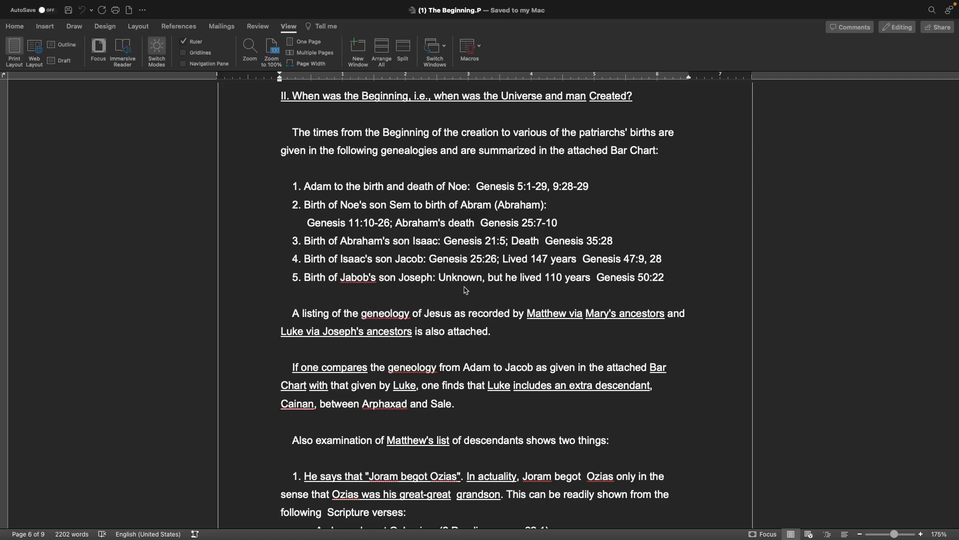
mouse_move(679, 366)
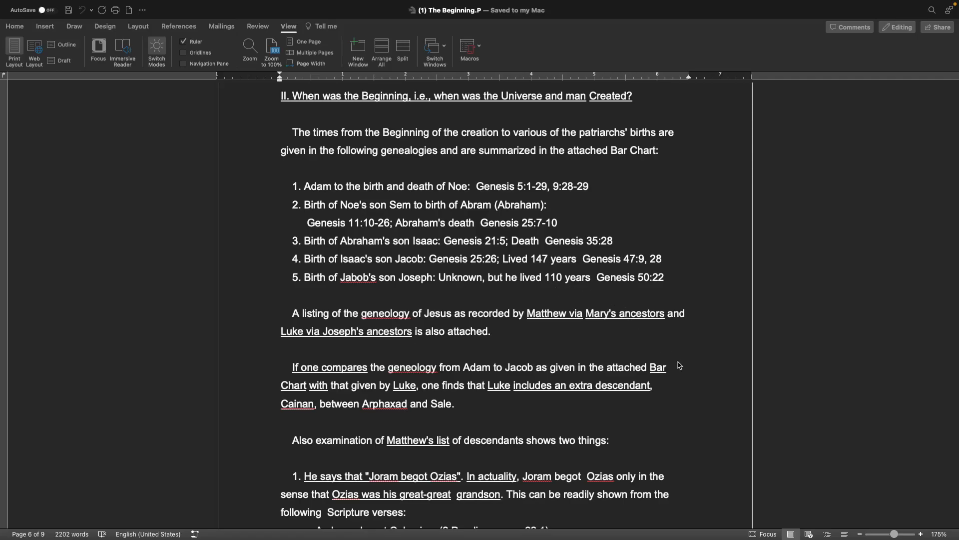
scroll("down", 3)
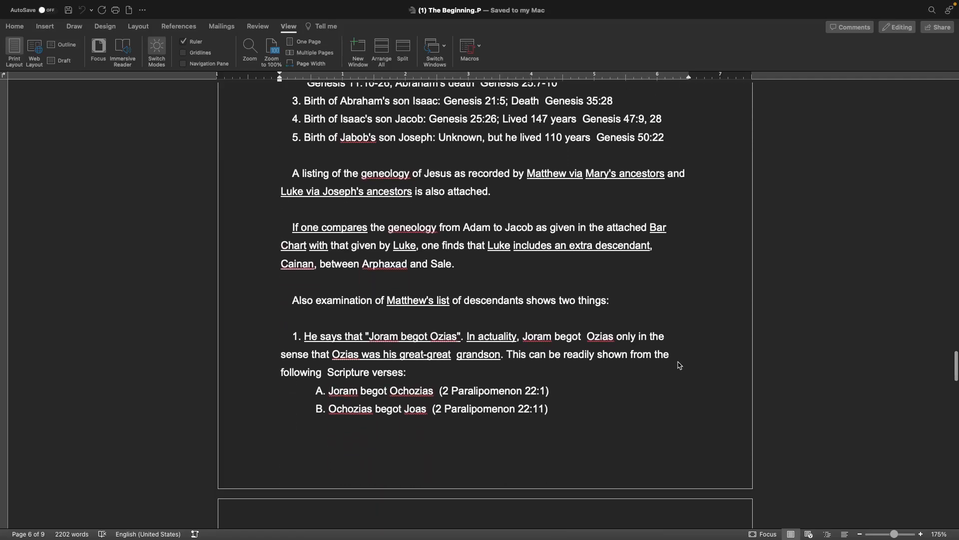
scroll("down", 3)
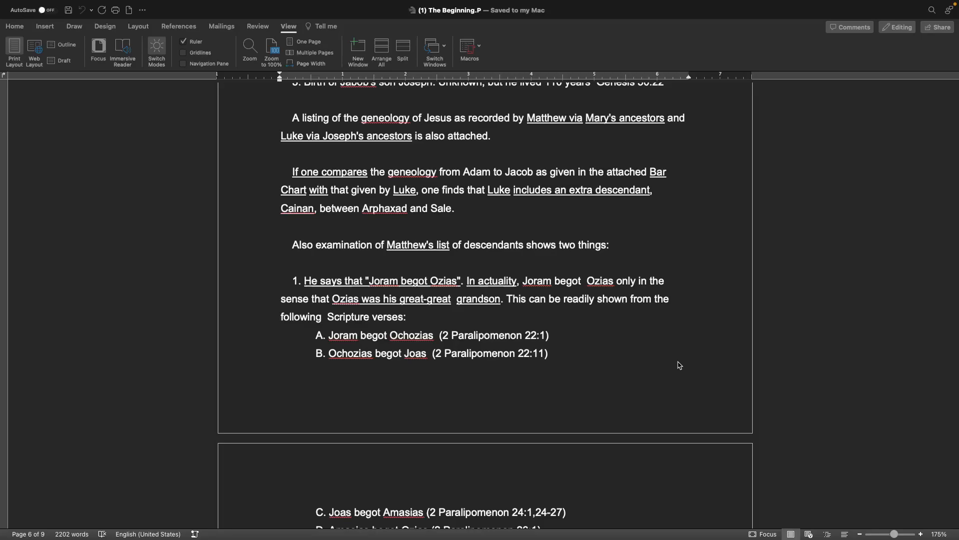
mouse_move(651, 372)
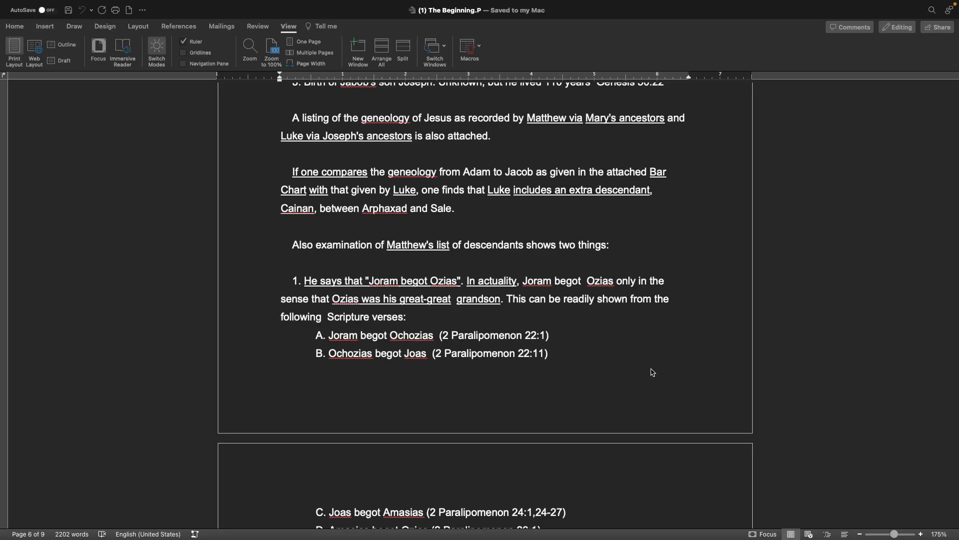
mouse_move(469, 309)
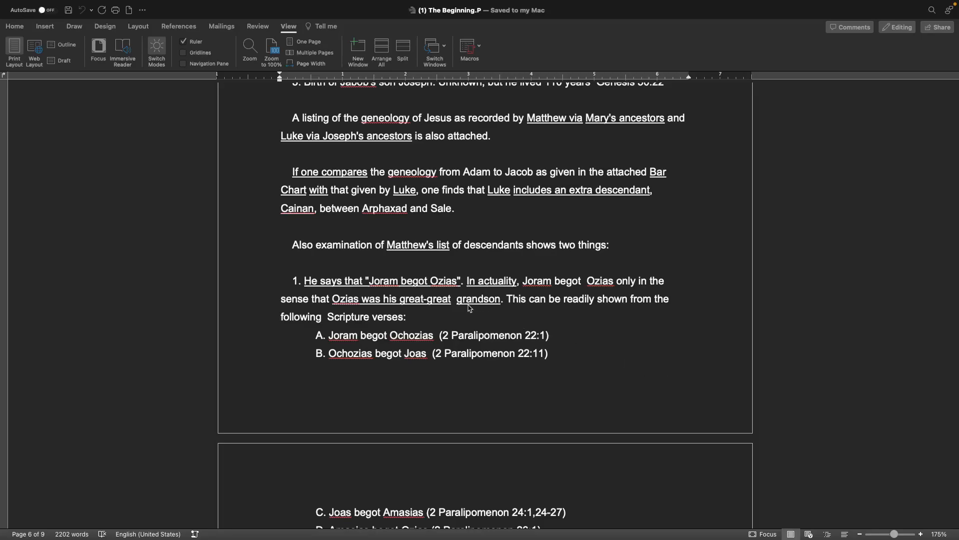
mouse_move(644, 309)
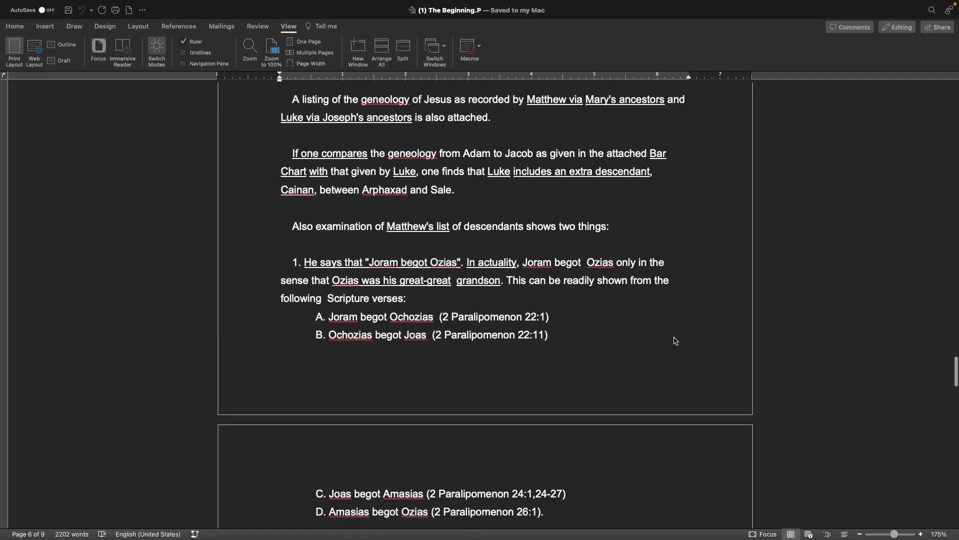
scroll("down", 3)
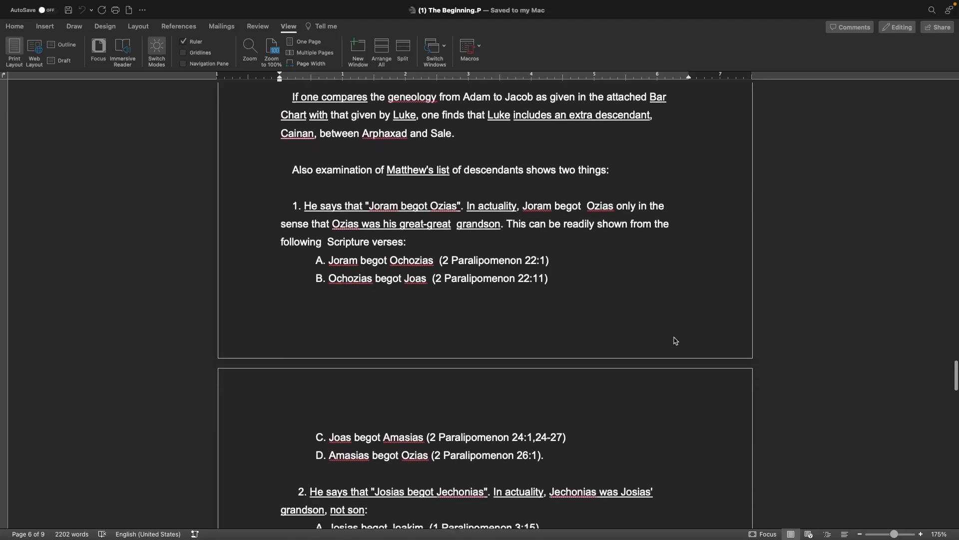
scroll("up", 3)
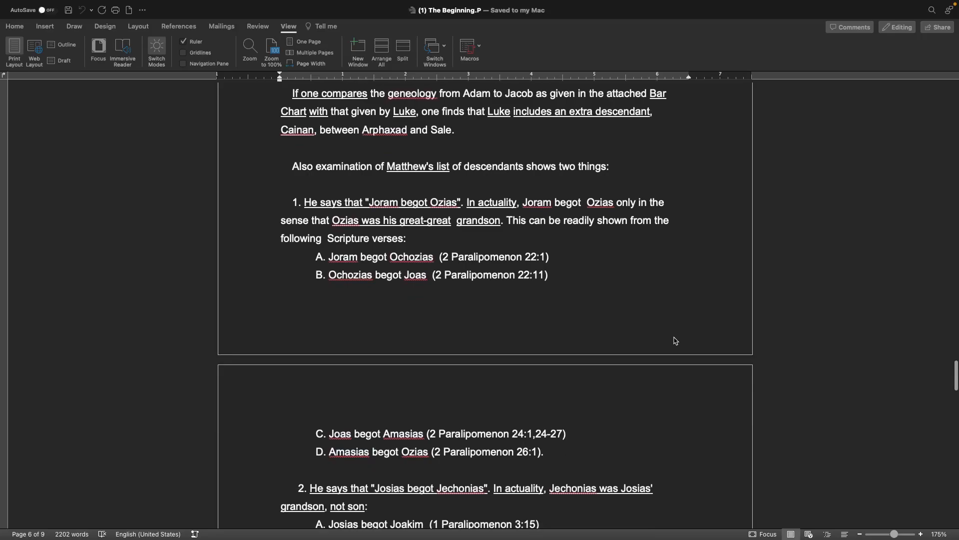
scroll("down", 3)
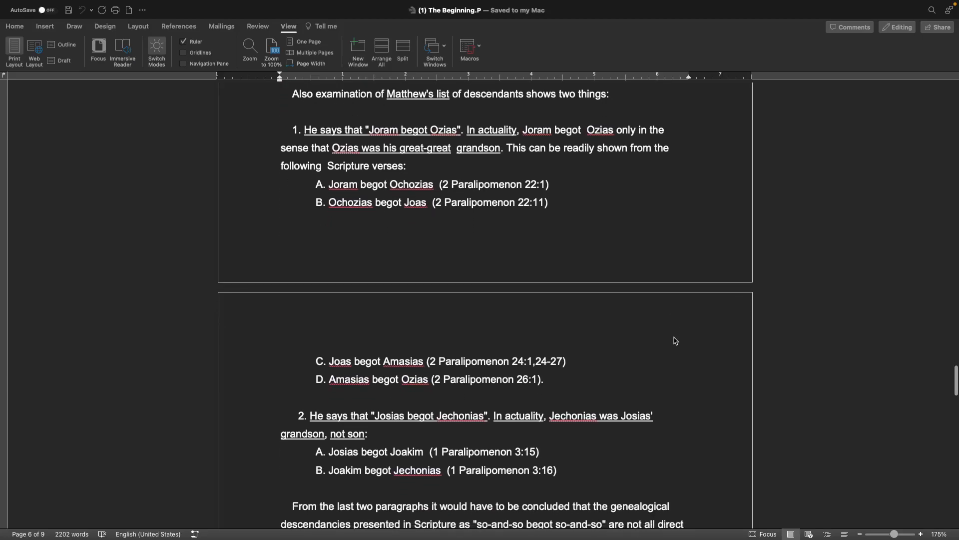
scroll("down", 3)
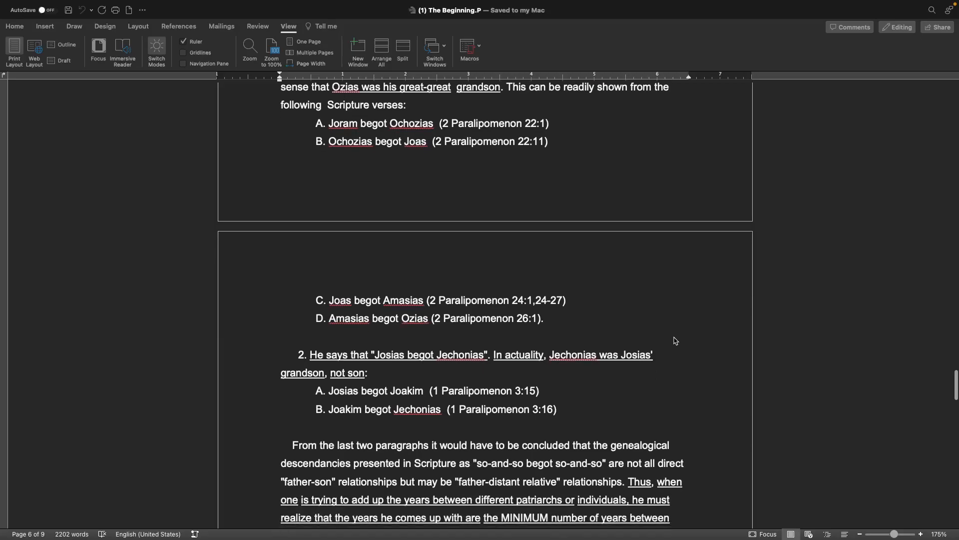
scroll("down", 3)
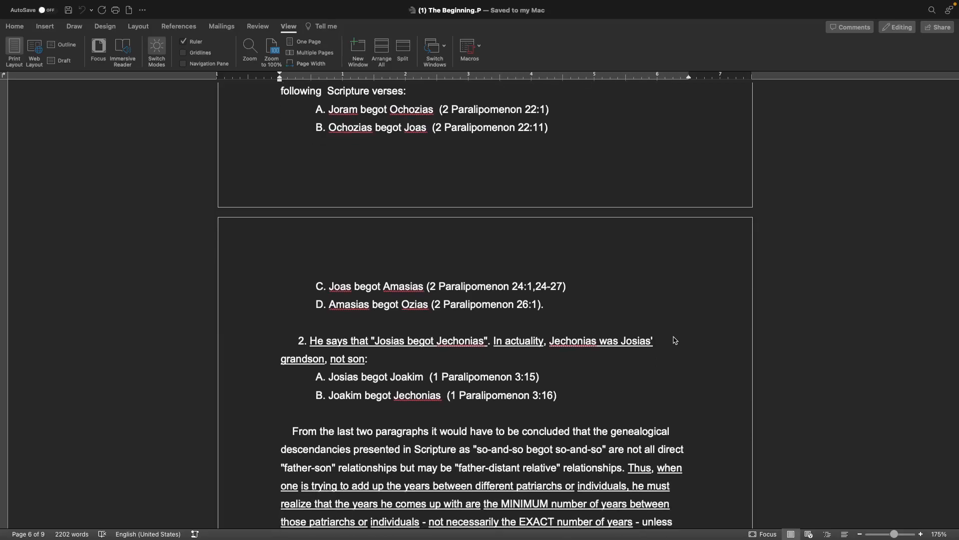
mouse_move(494, 304)
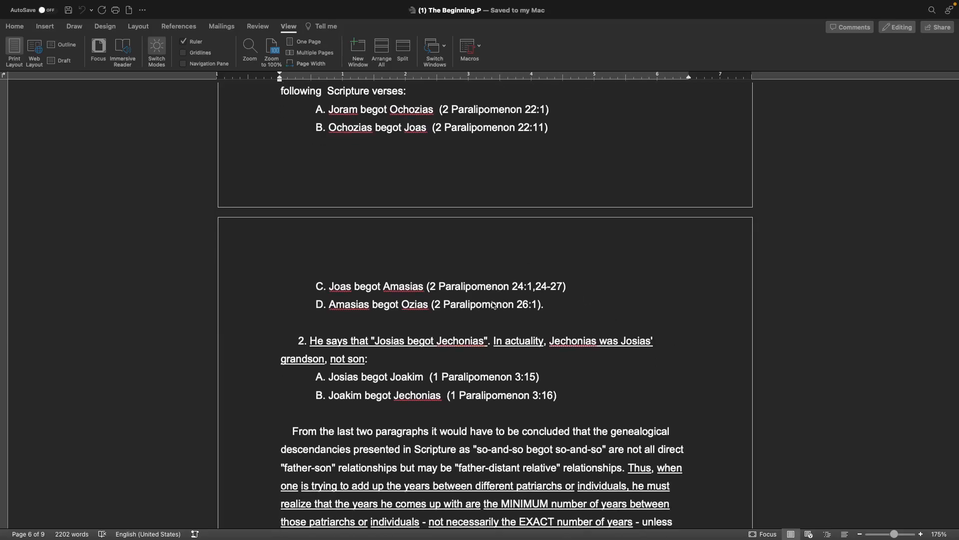
scroll("down", 3)
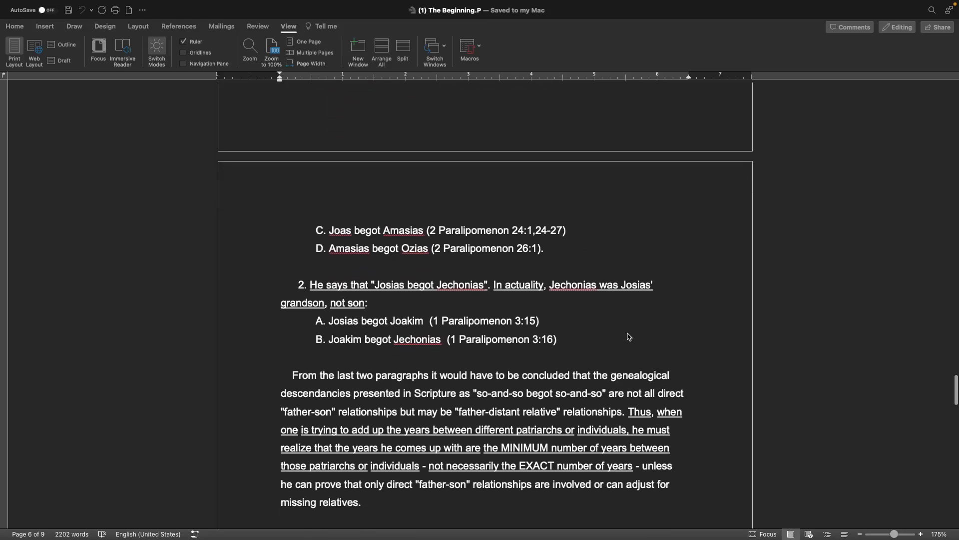
scroll("down", 3)
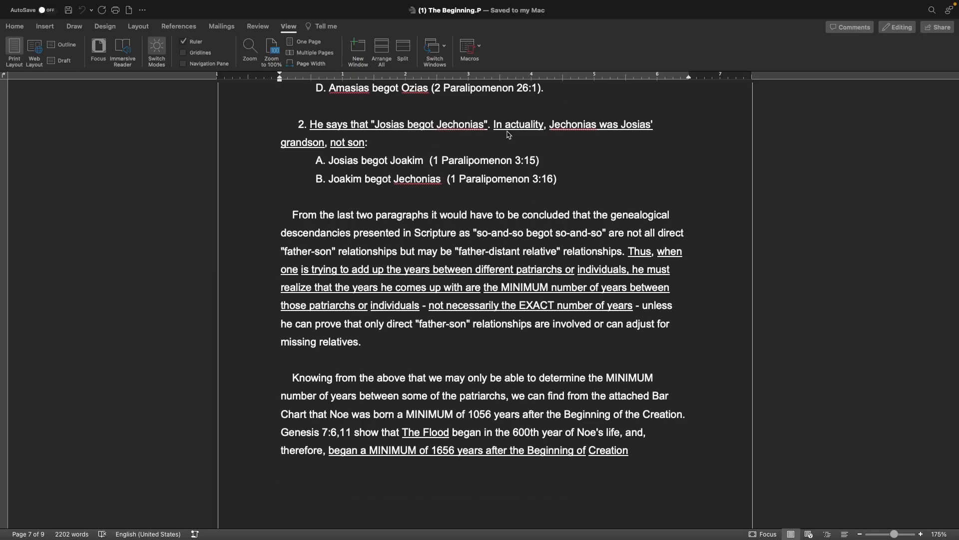
mouse_move(344, 168)
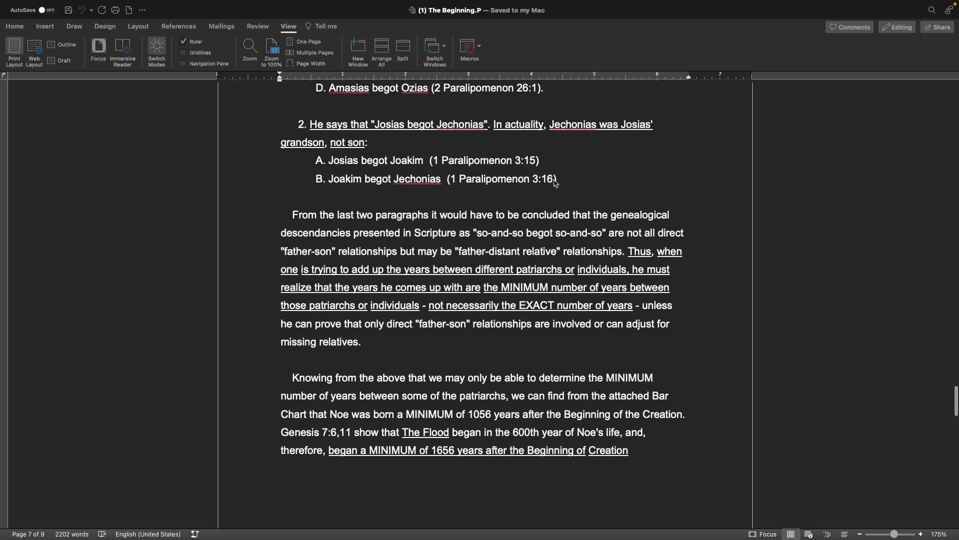
scroll("up", 3)
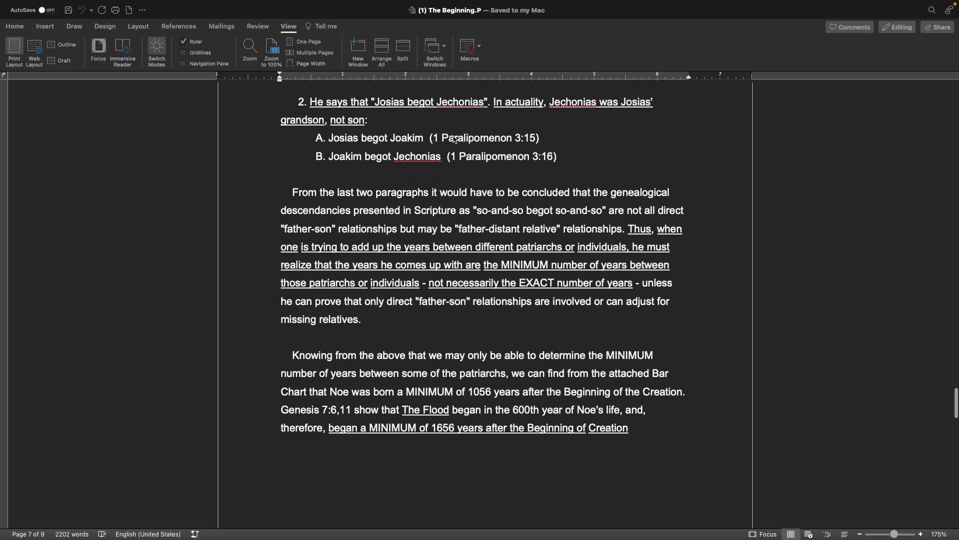
mouse_move(416, 150)
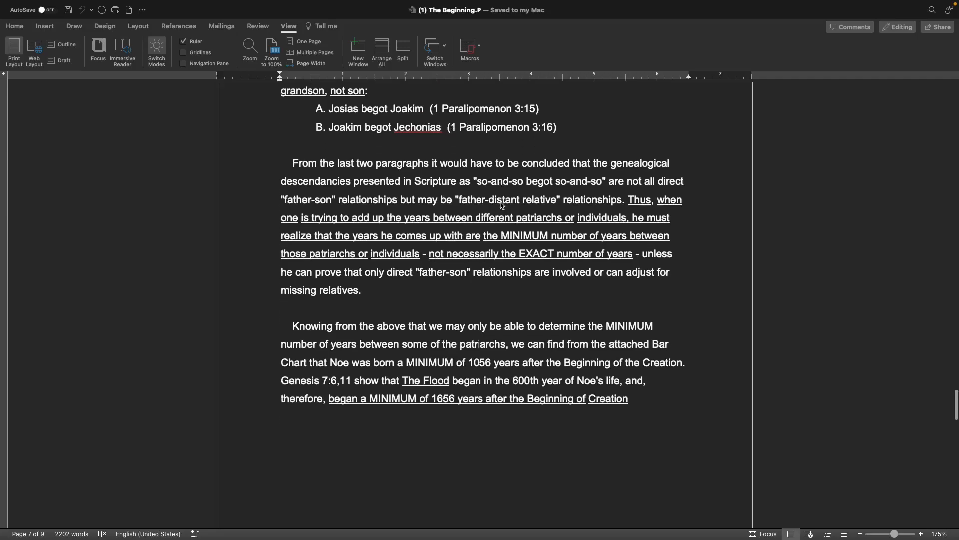
scroll("up", 3)
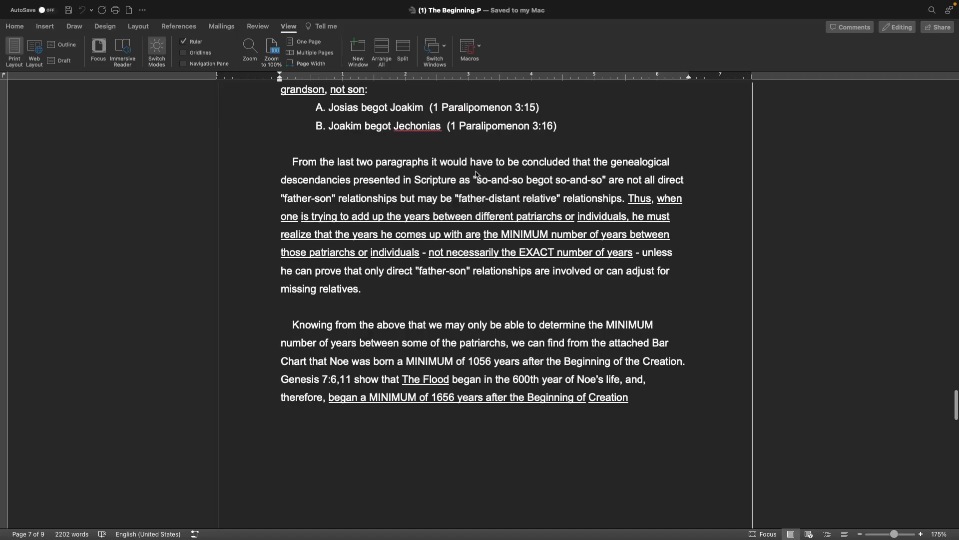
mouse_move(384, 199)
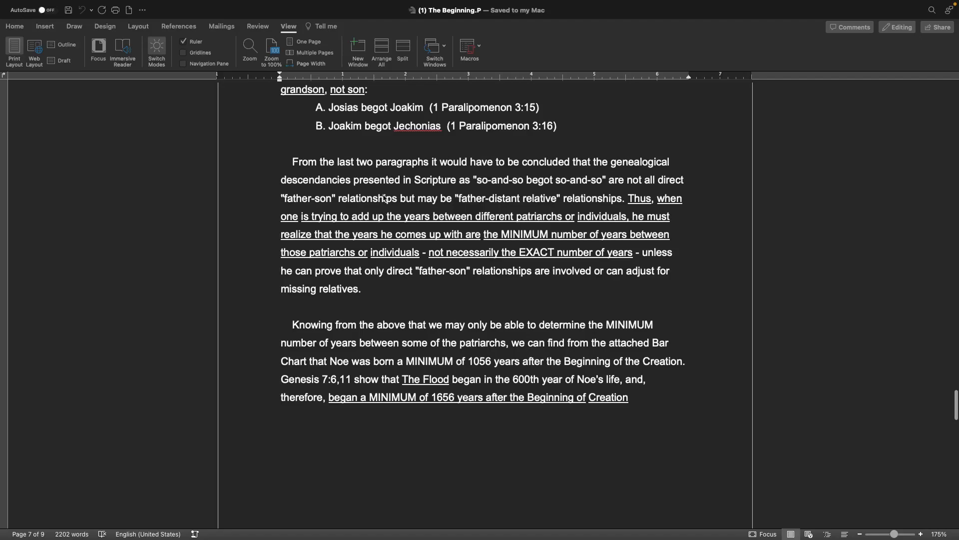
mouse_move(594, 195)
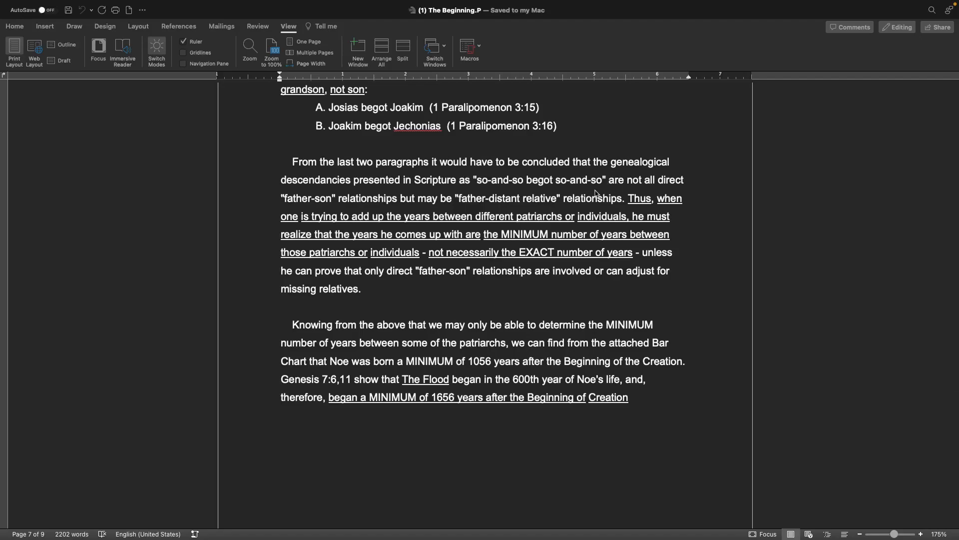
mouse_move(677, 195)
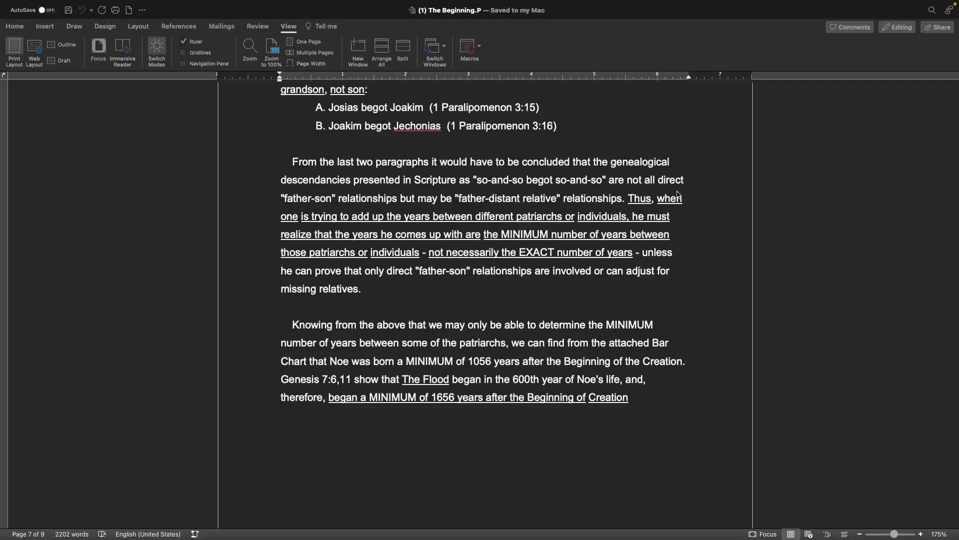
mouse_move(458, 216)
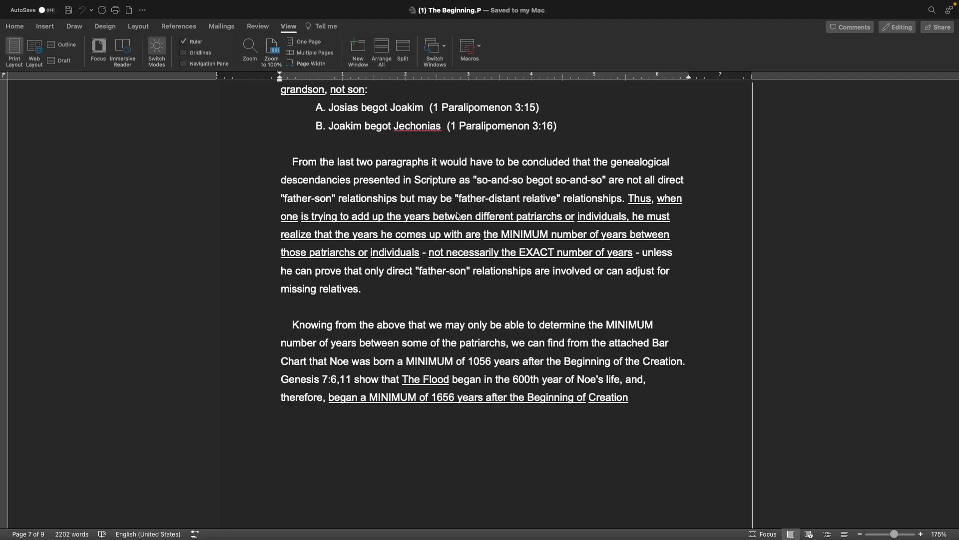
mouse_move(514, 211)
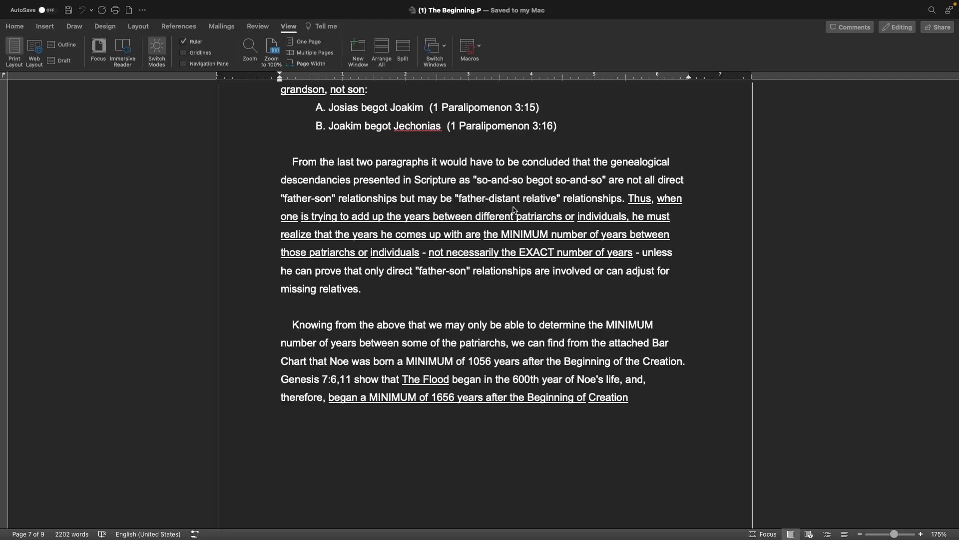
mouse_move(563, 227)
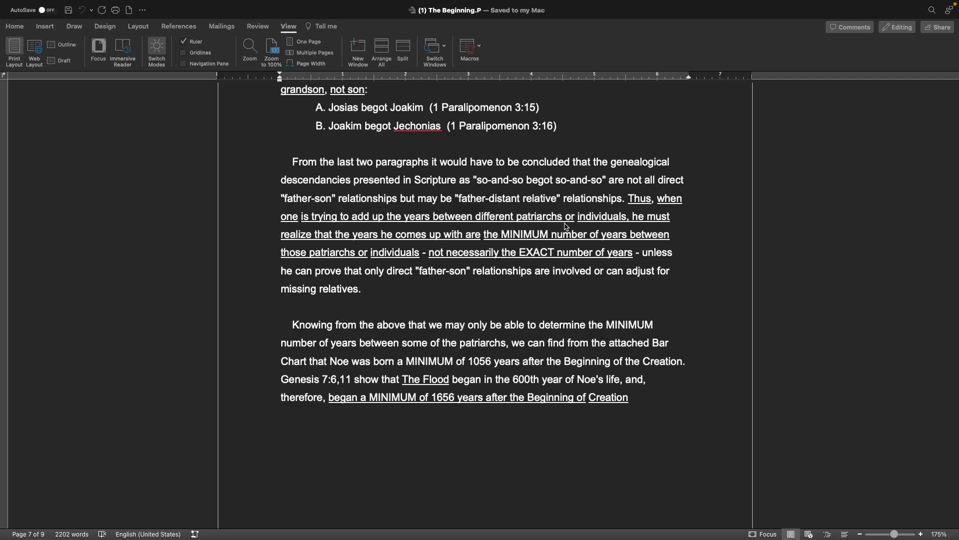
mouse_move(683, 356)
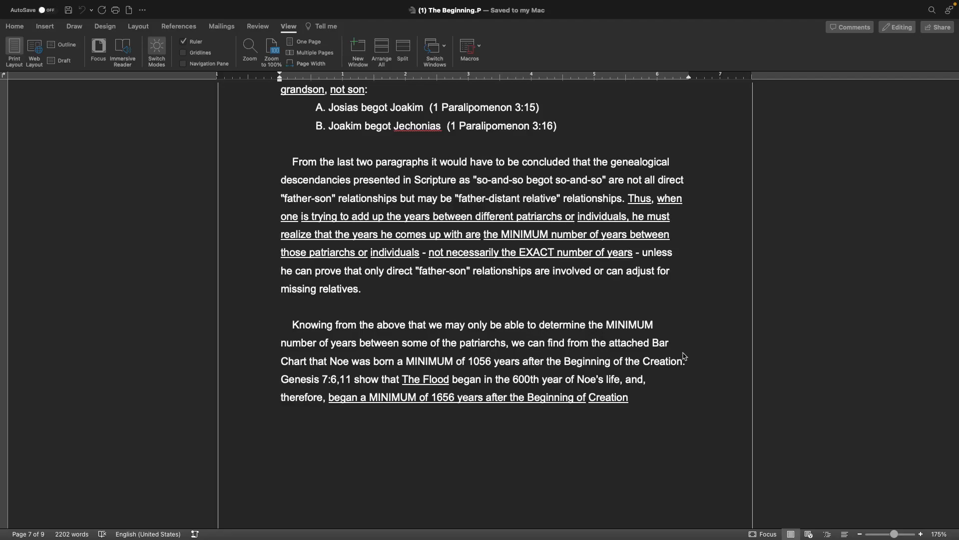
scroll("down", 3)
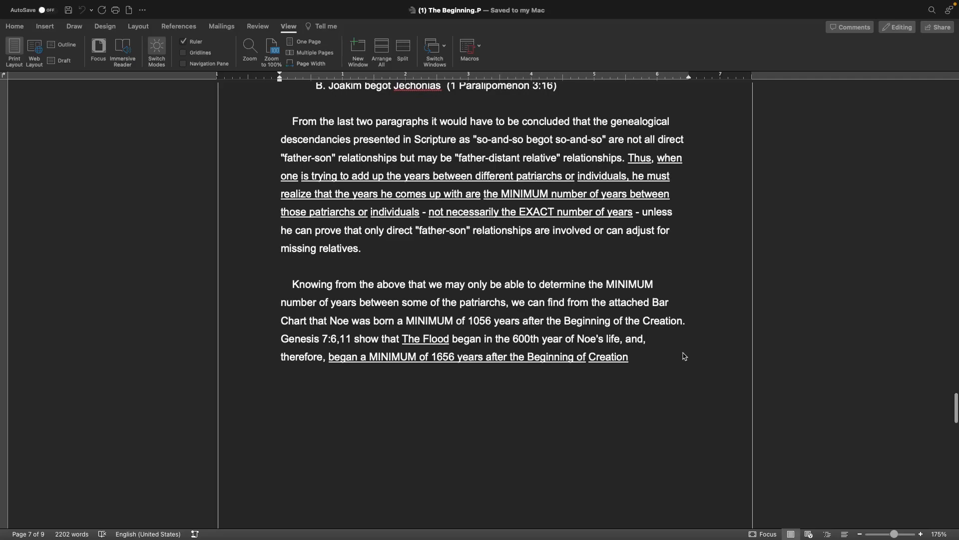
scroll("up", 3)
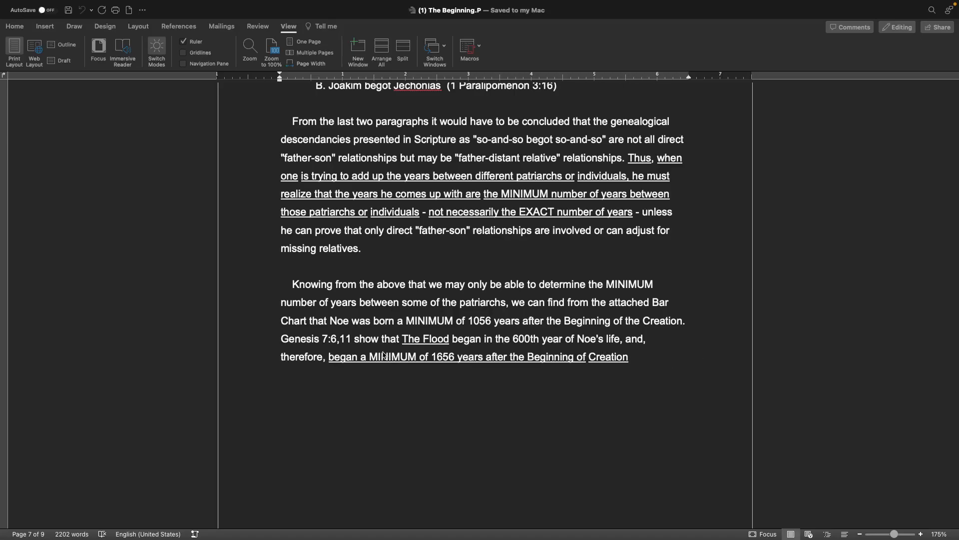
mouse_move(535, 397)
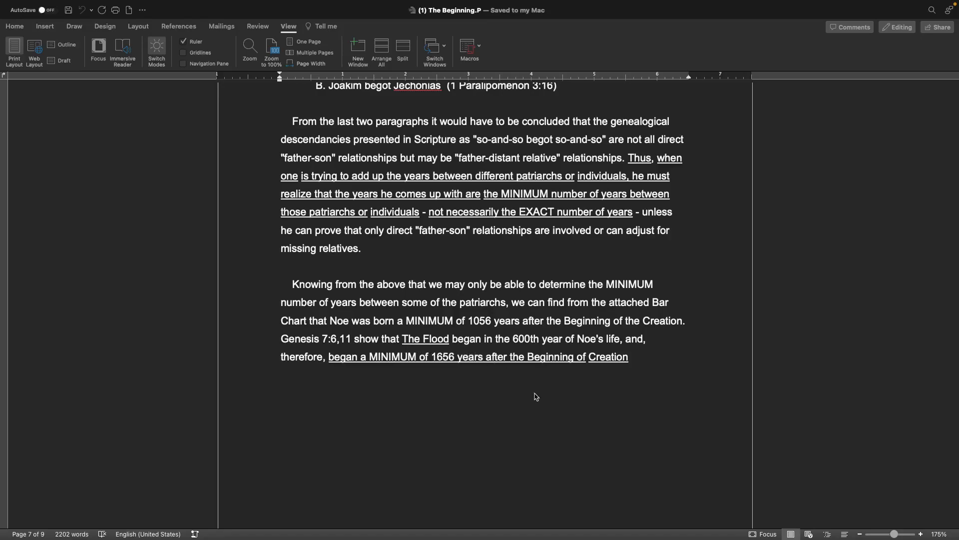
mouse_move(591, 413)
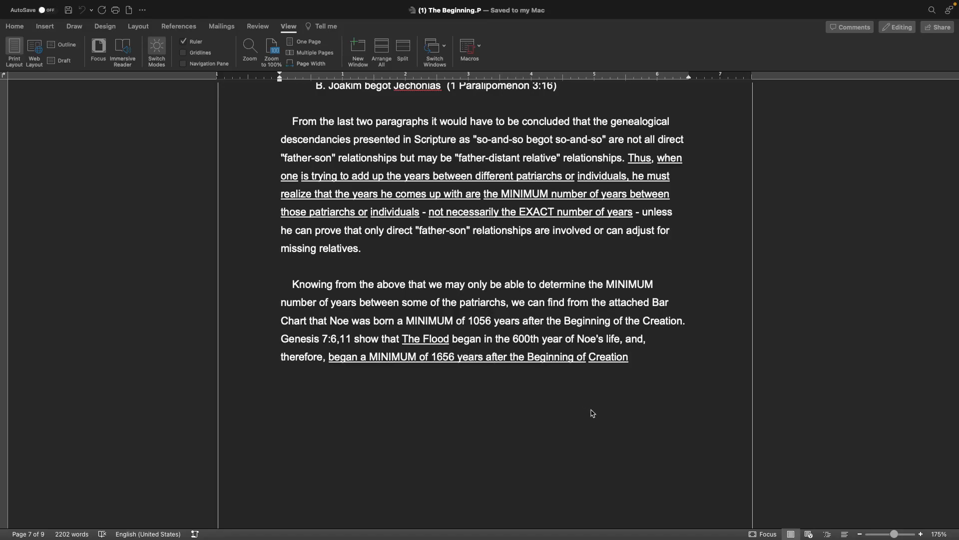
mouse_move(456, 380)
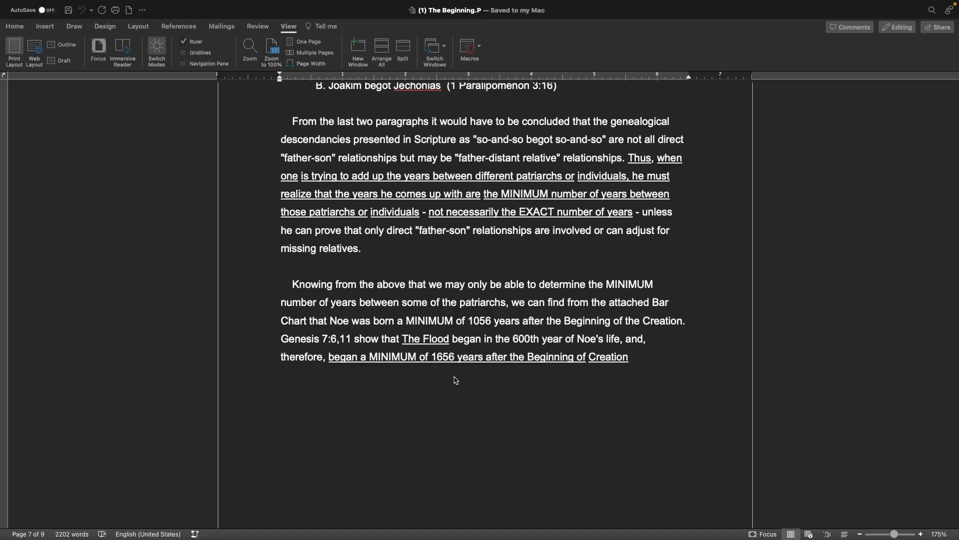
mouse_move(597, 414)
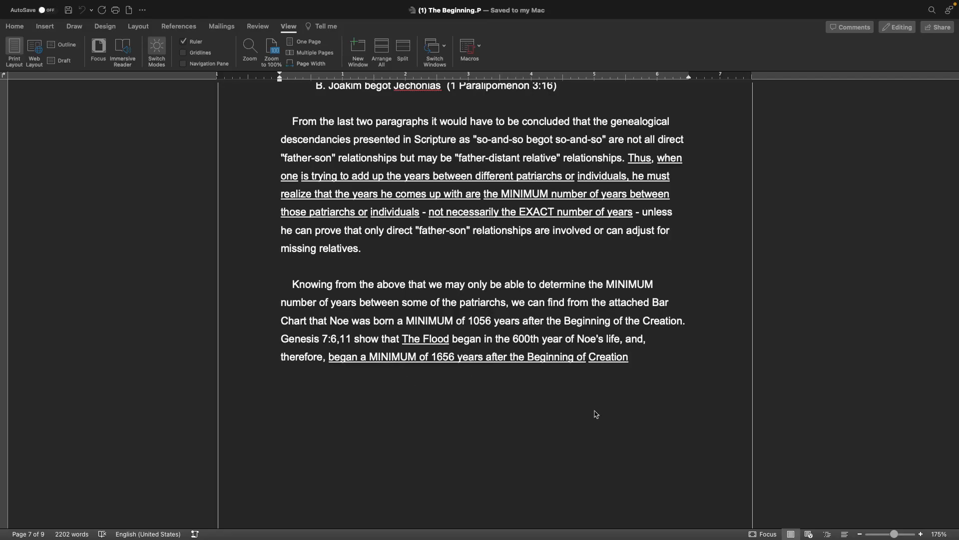
scroll("down", 3)
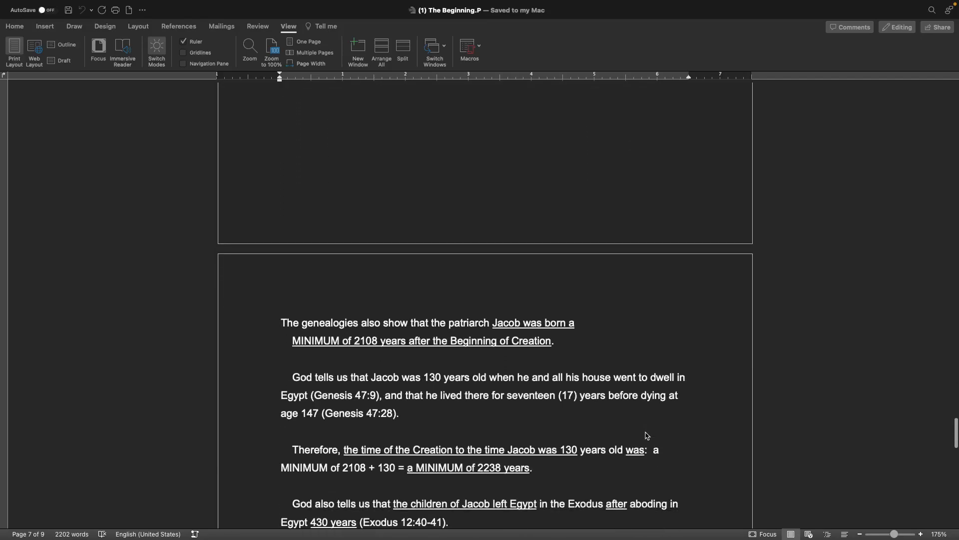
scroll("down", 3)
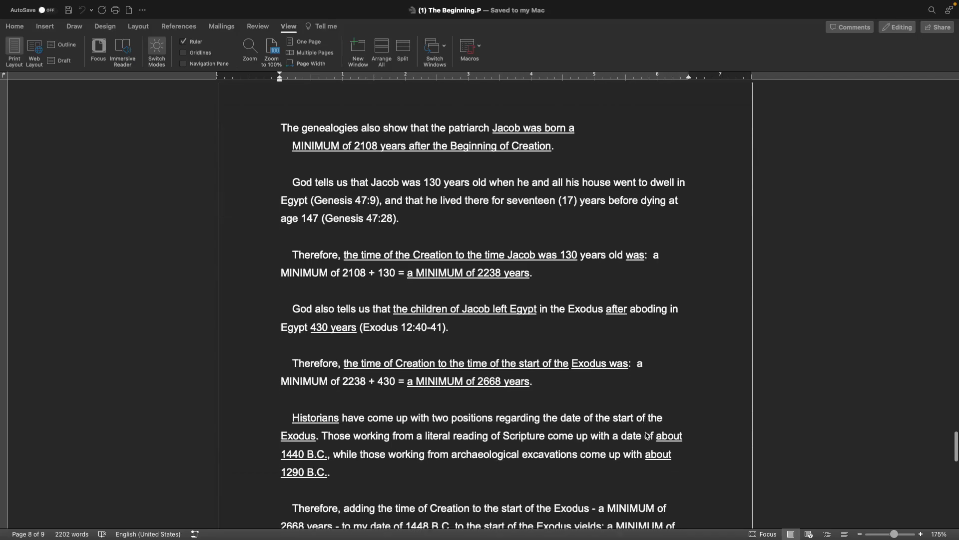
scroll("up", 3)
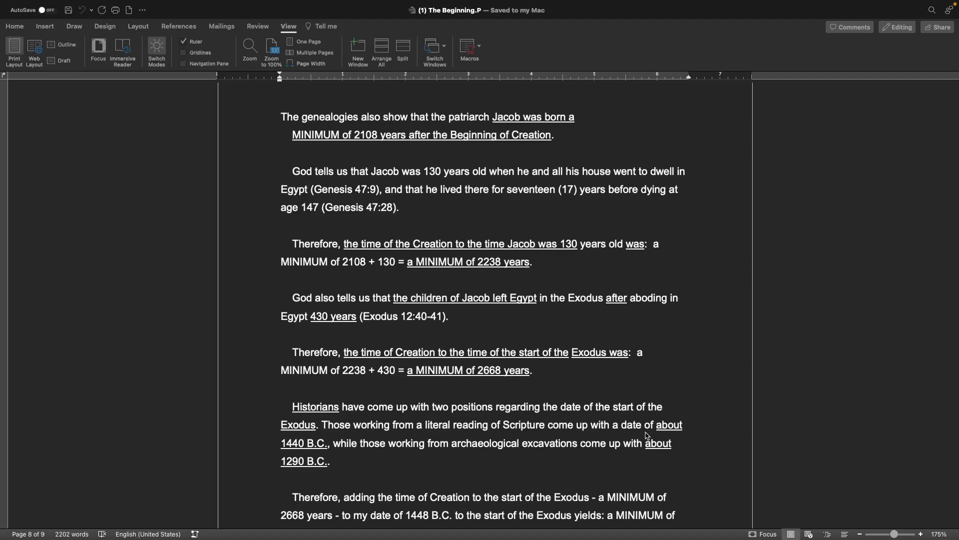
mouse_move(694, 437)
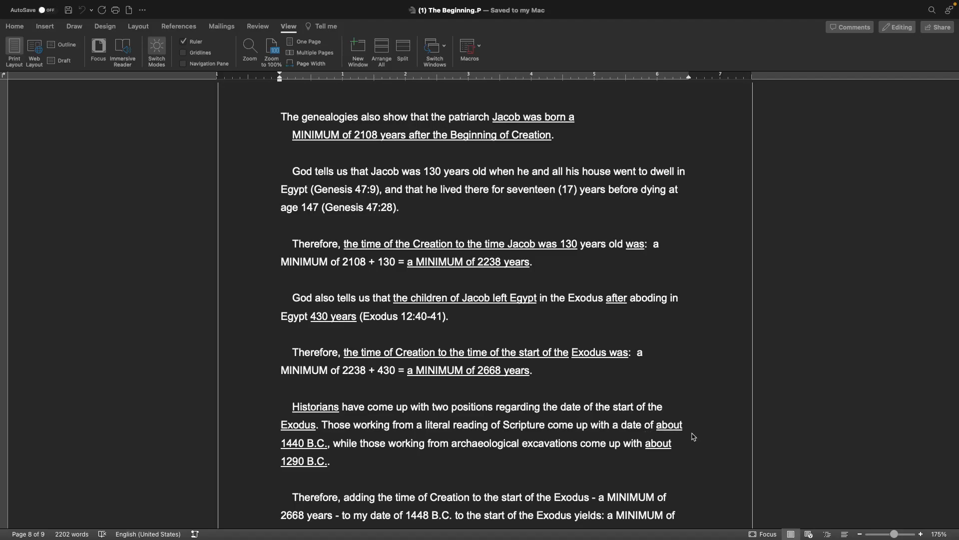
scroll("down", 3)
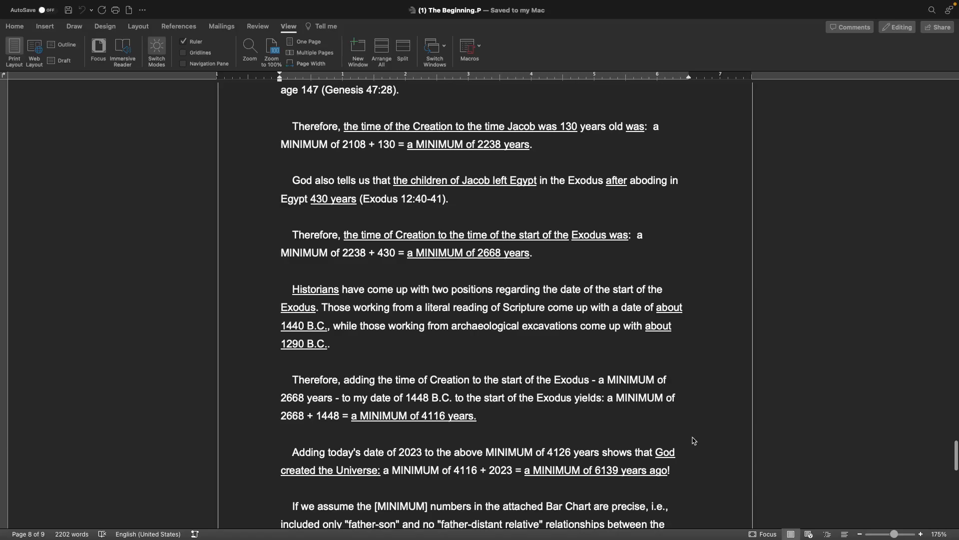
scroll("down", 3)
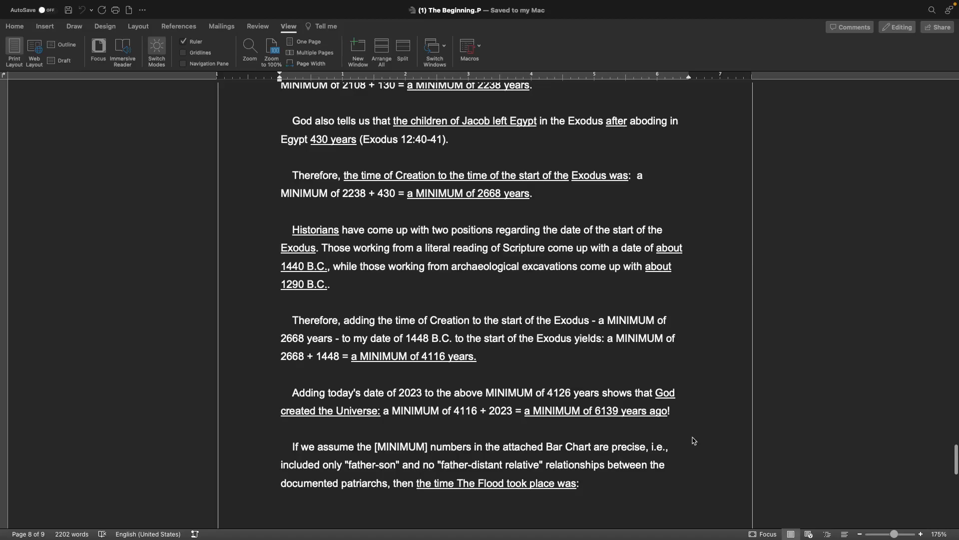
mouse_move(586, 361)
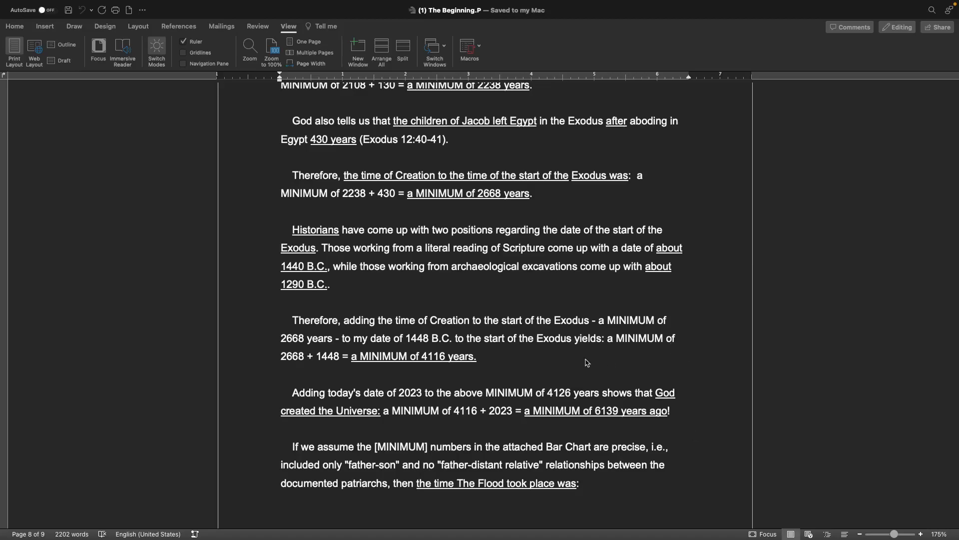
mouse_move(439, 373)
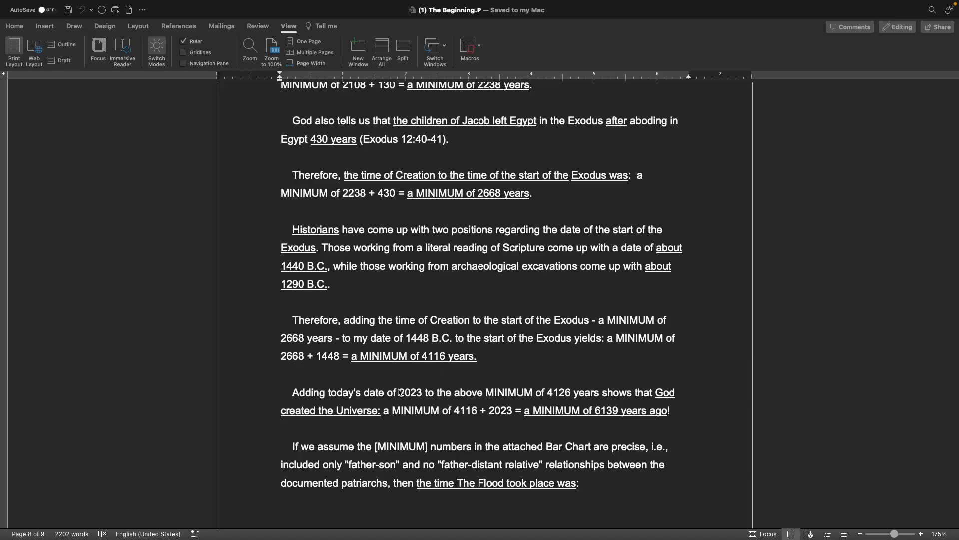
mouse_move(419, 402)
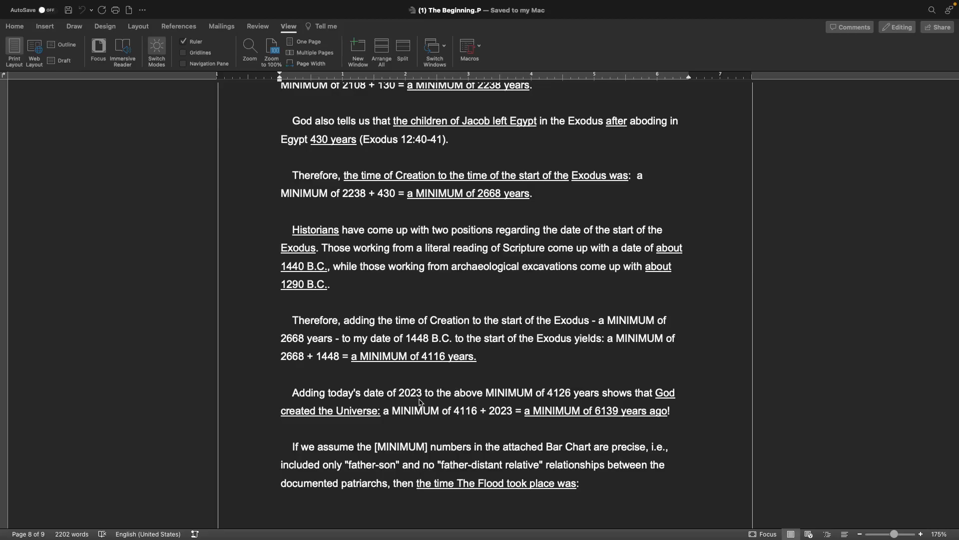
mouse_move(525, 388)
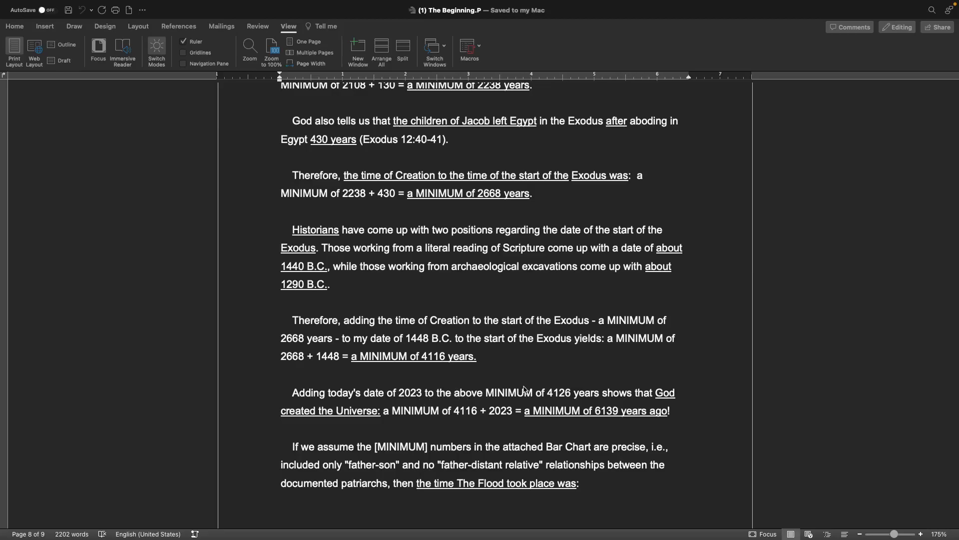
mouse_move(435, 402)
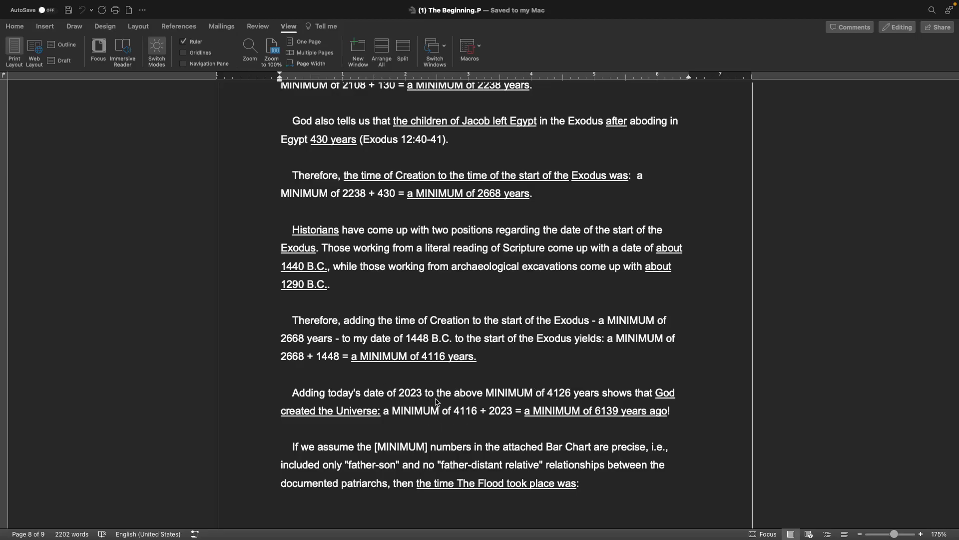
mouse_move(561, 425)
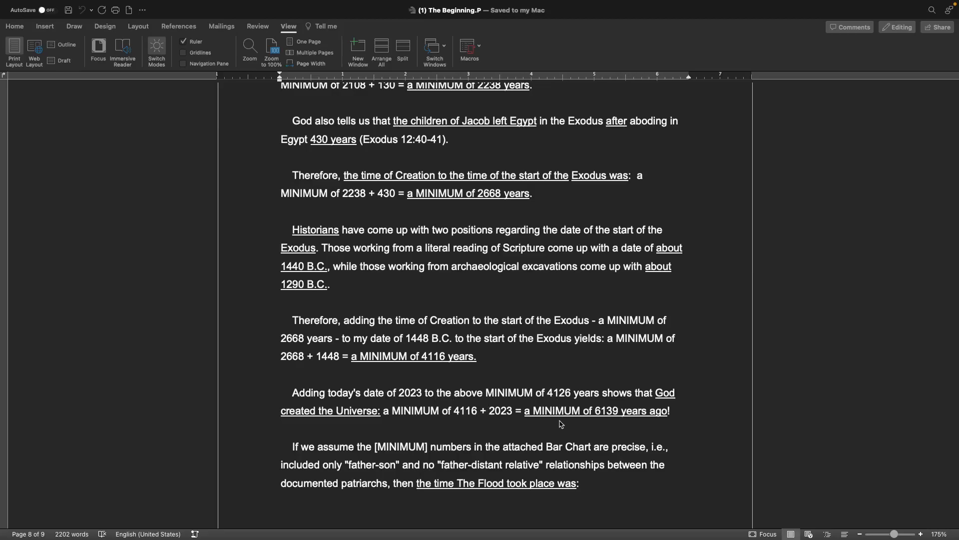
mouse_move(525, 424)
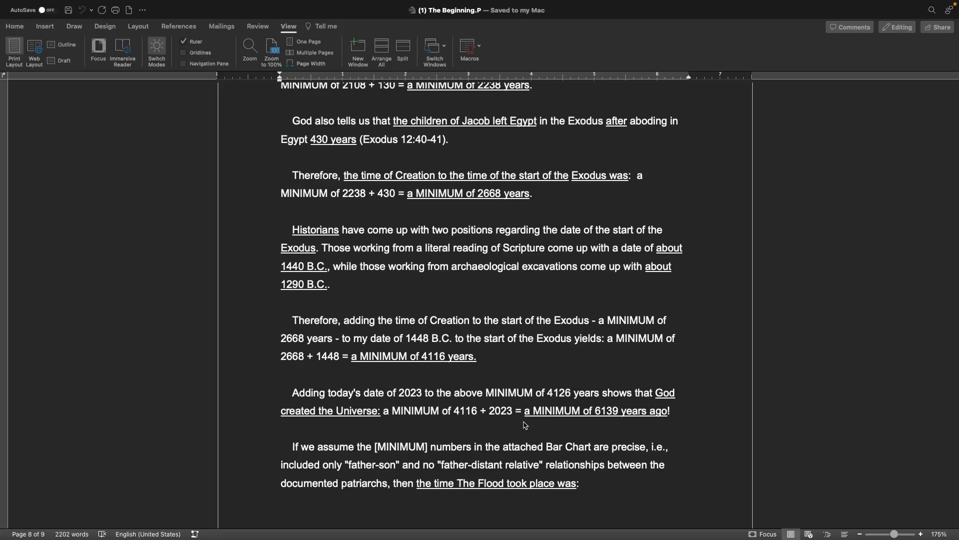
mouse_move(587, 436)
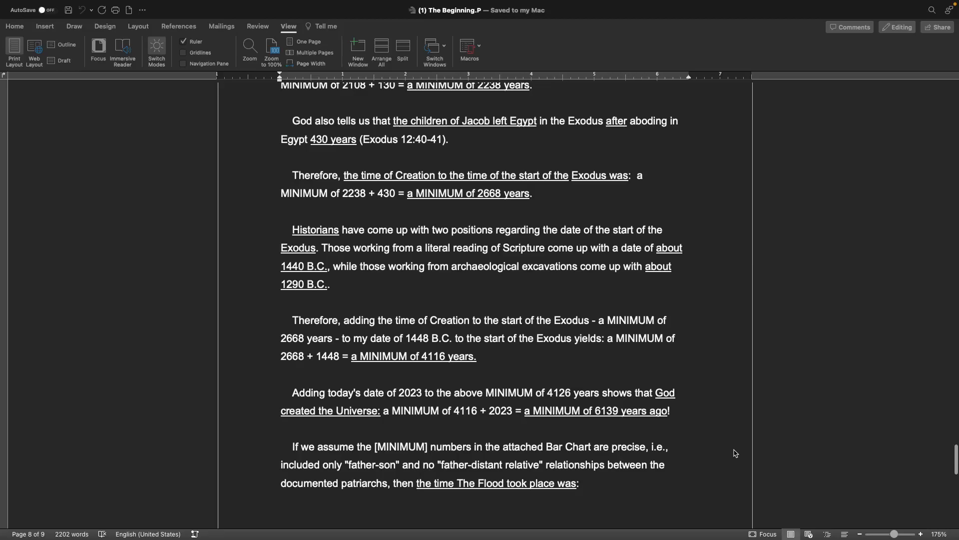
scroll("down", 3)
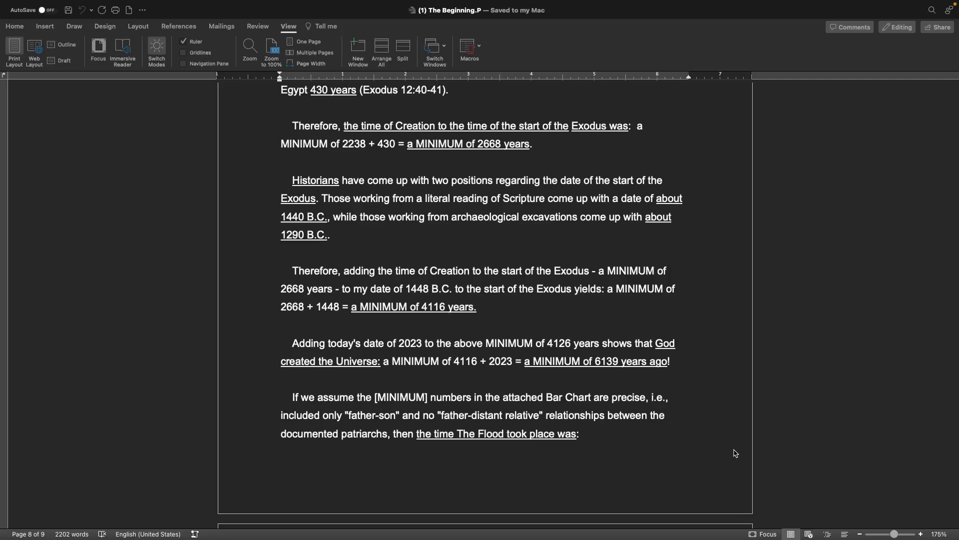
scroll("down", 3)
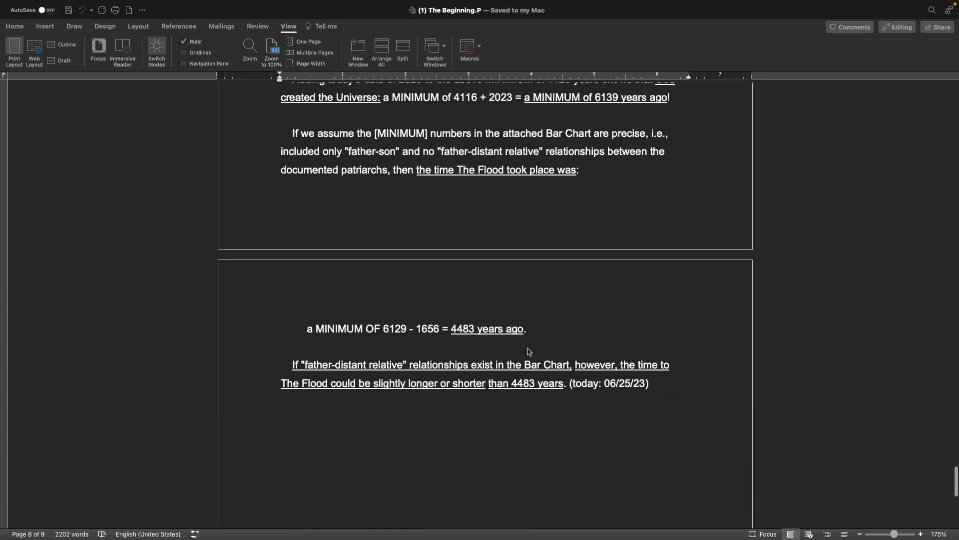
mouse_move(484, 364)
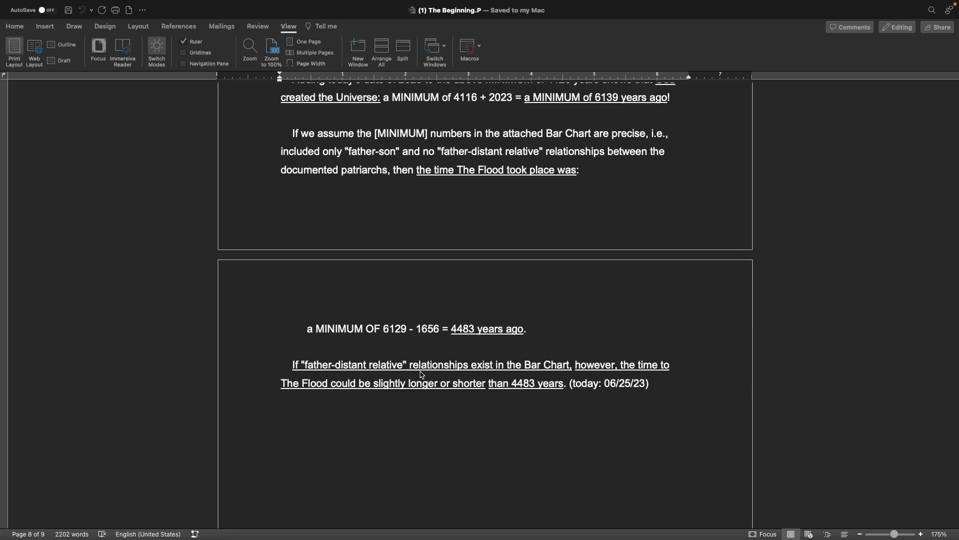
mouse_move(500, 374)
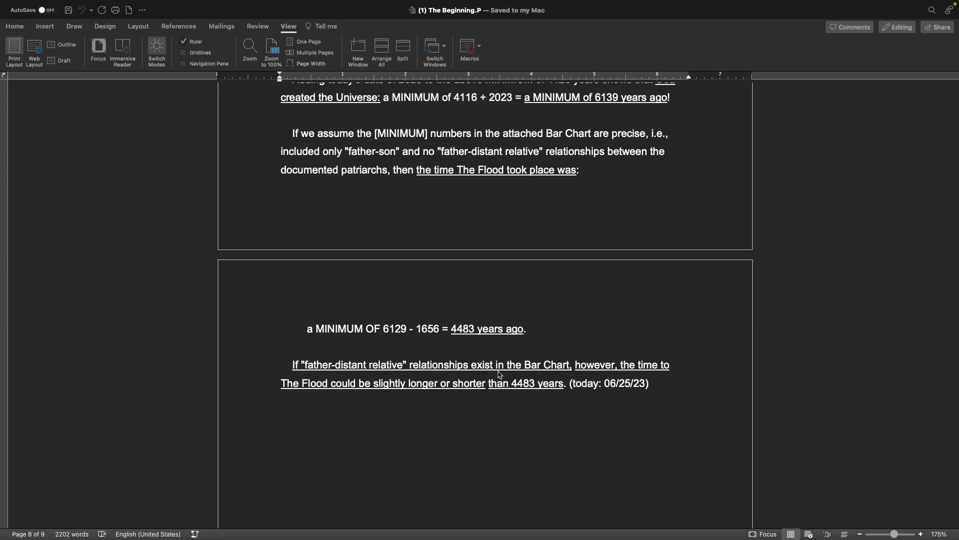
mouse_move(334, 391)
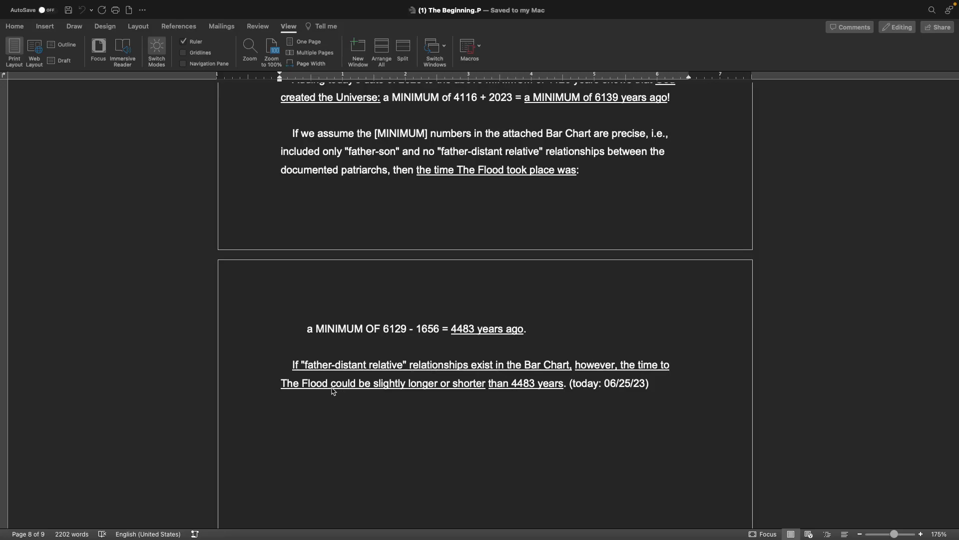
mouse_move(482, 387)
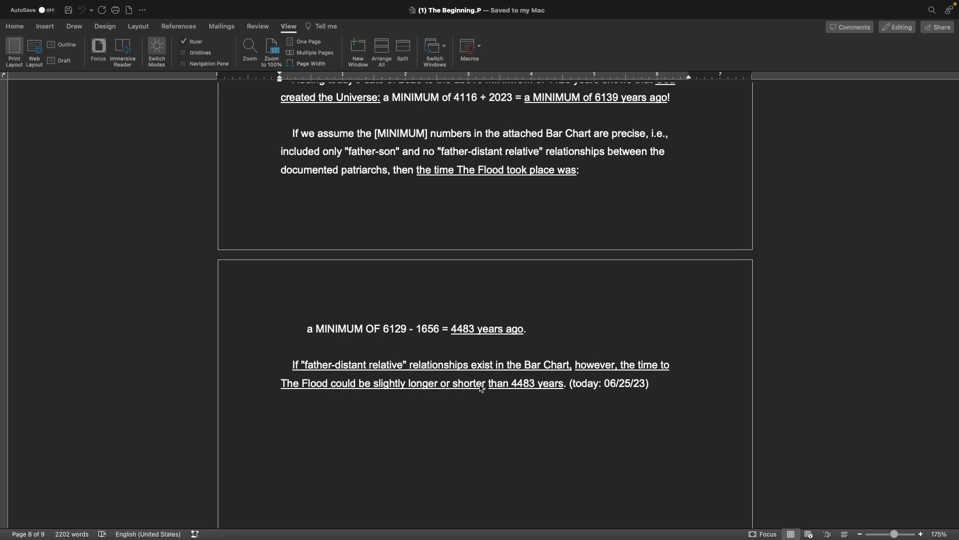
mouse_move(672, 415)
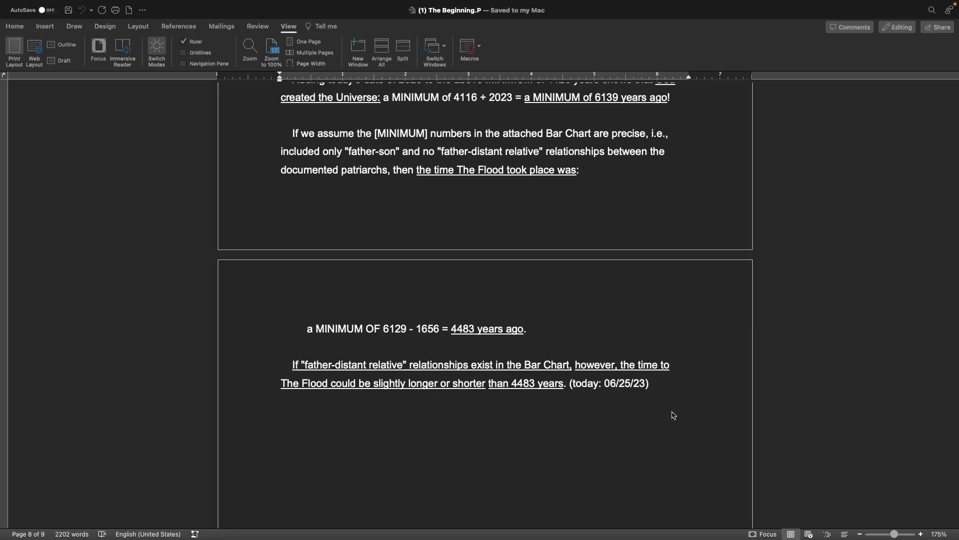
scroll("up", 3)
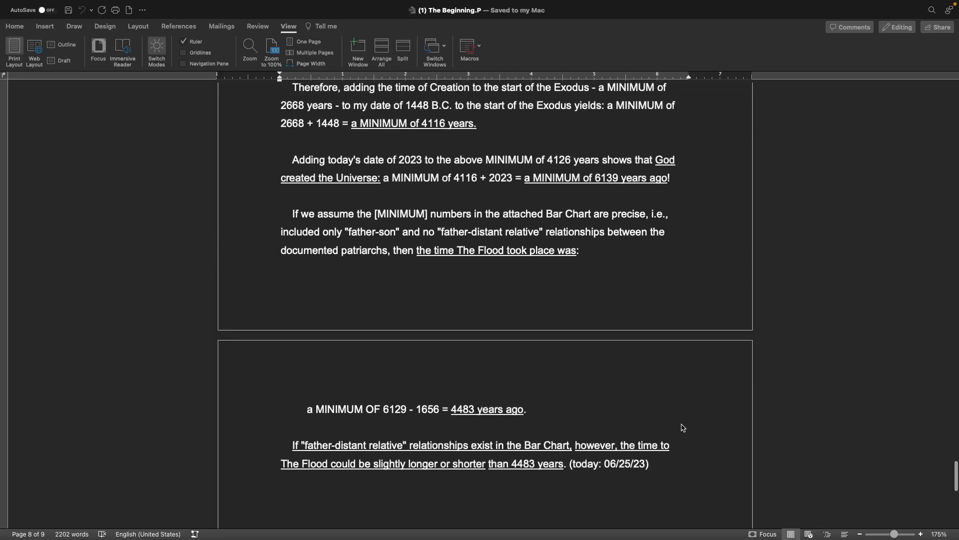
scroll("up", 3)
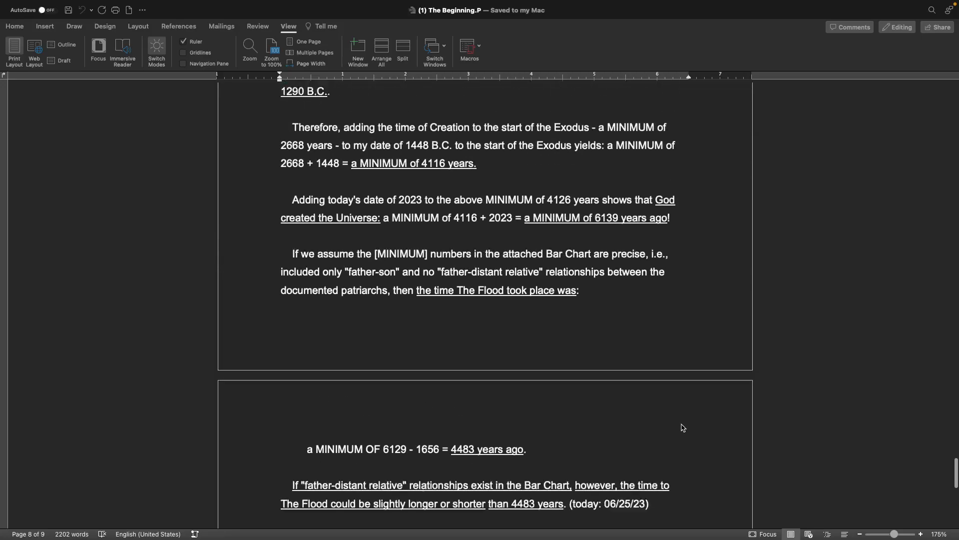
scroll("up", 3)
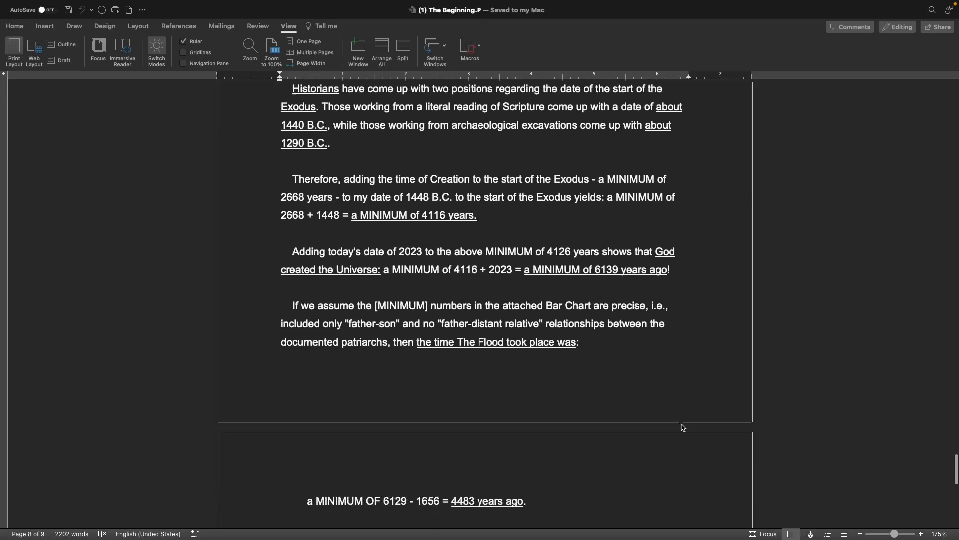
scroll("down", 3)
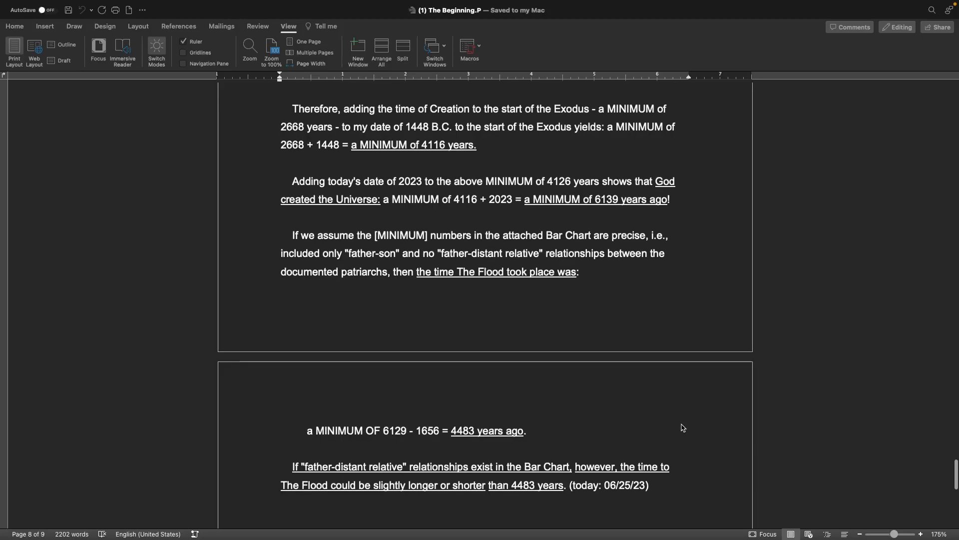
scroll("up", 3)
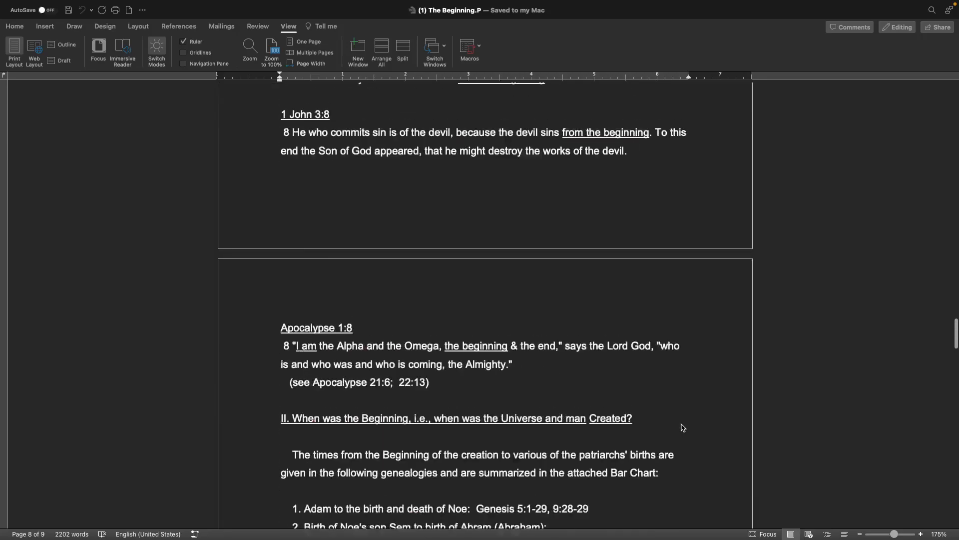
scroll("up", 3)
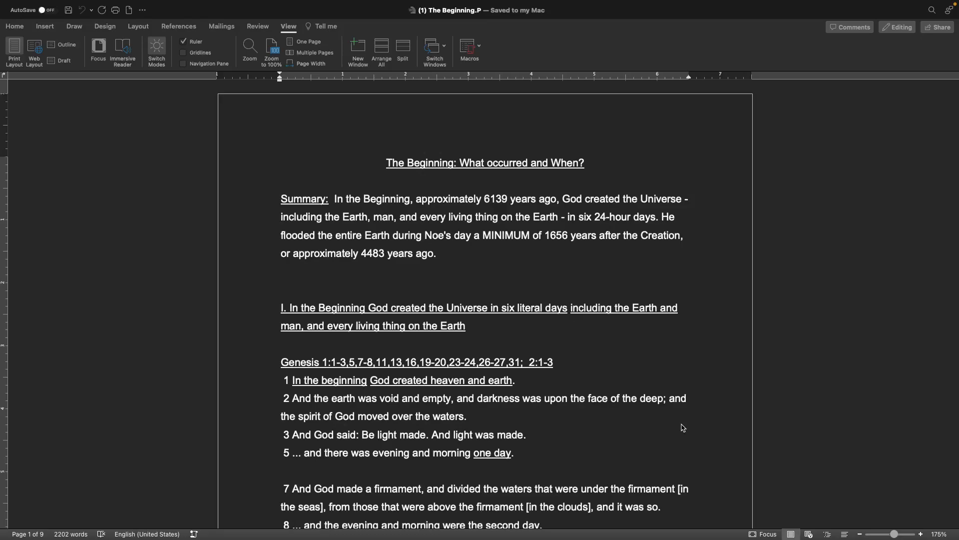
mouse_move(643, 433)
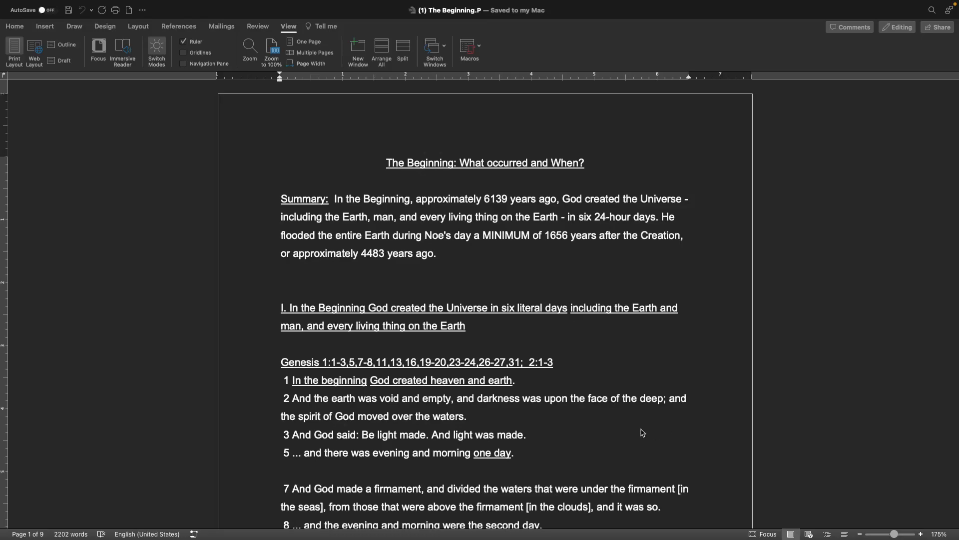
mouse_move(506, 441)
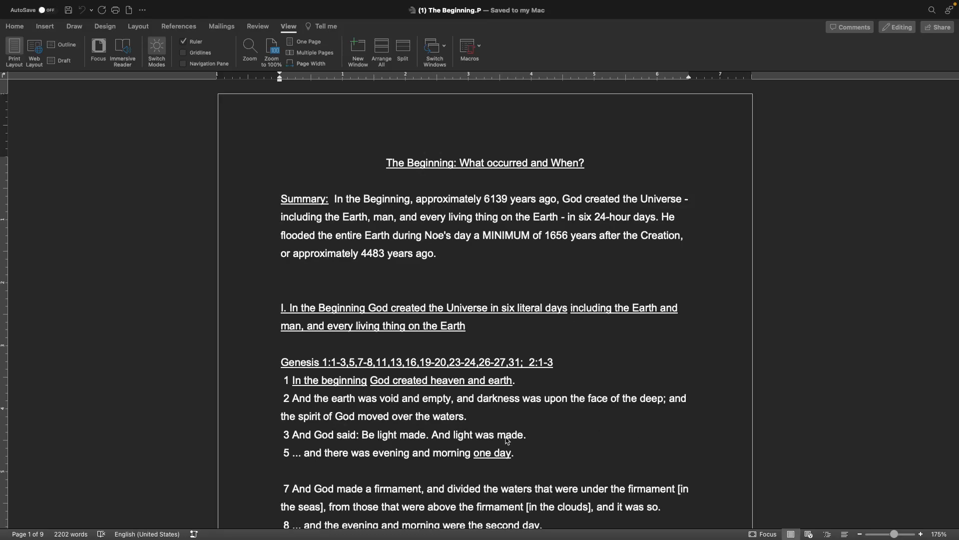
mouse_move(480, 438)
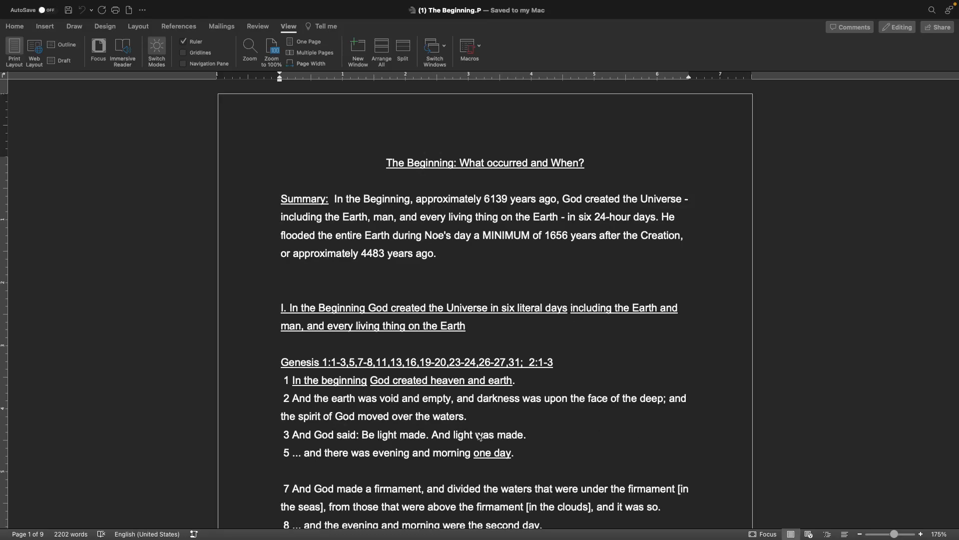
scroll("up", 3)
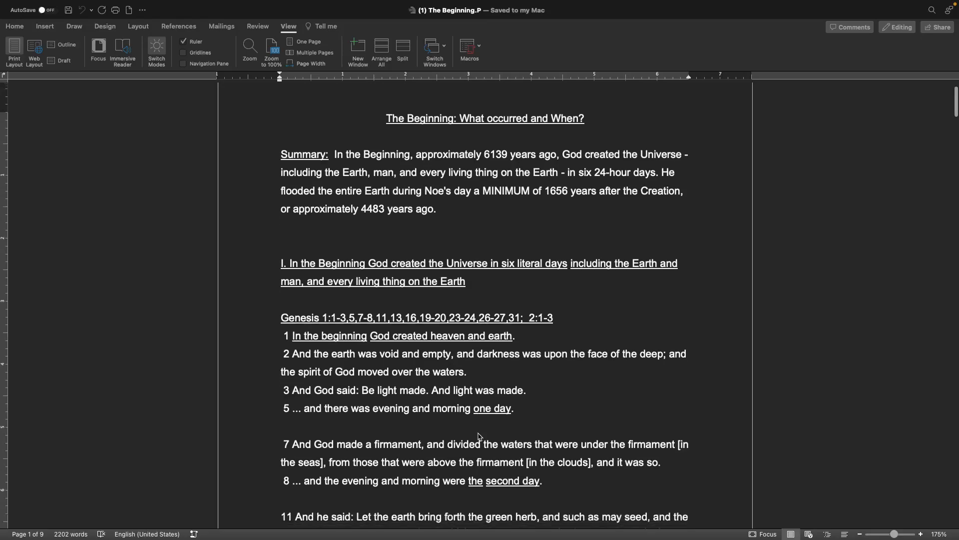
scroll("up", 3)
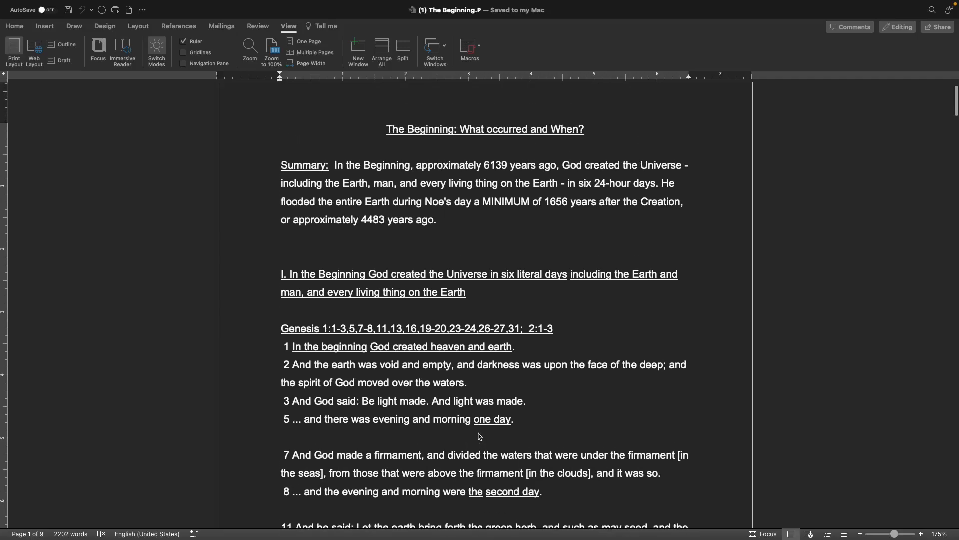